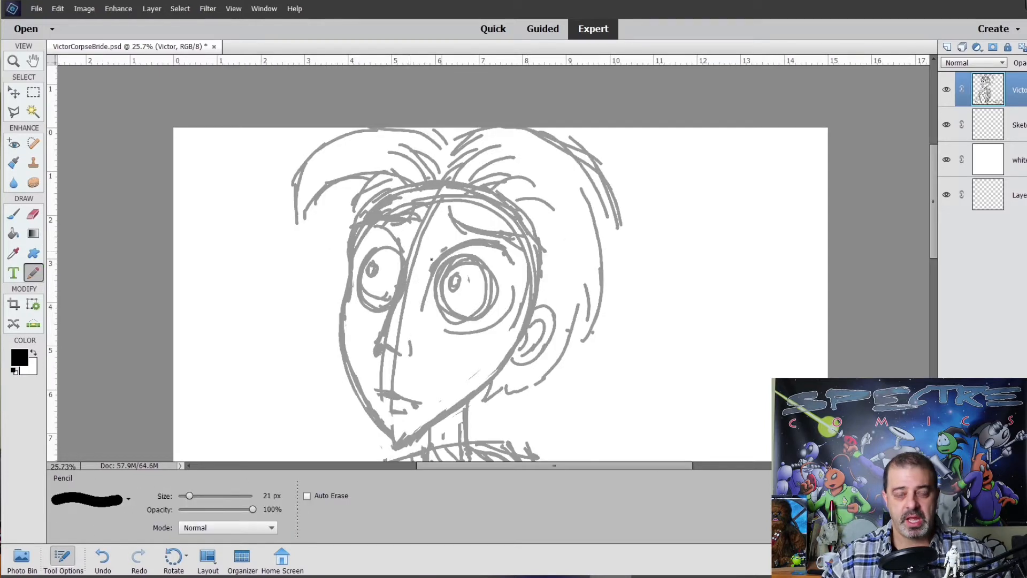
Select the whole sketch, cut it from the Victor layer, and target the Sketch layer.
click(33, 93)
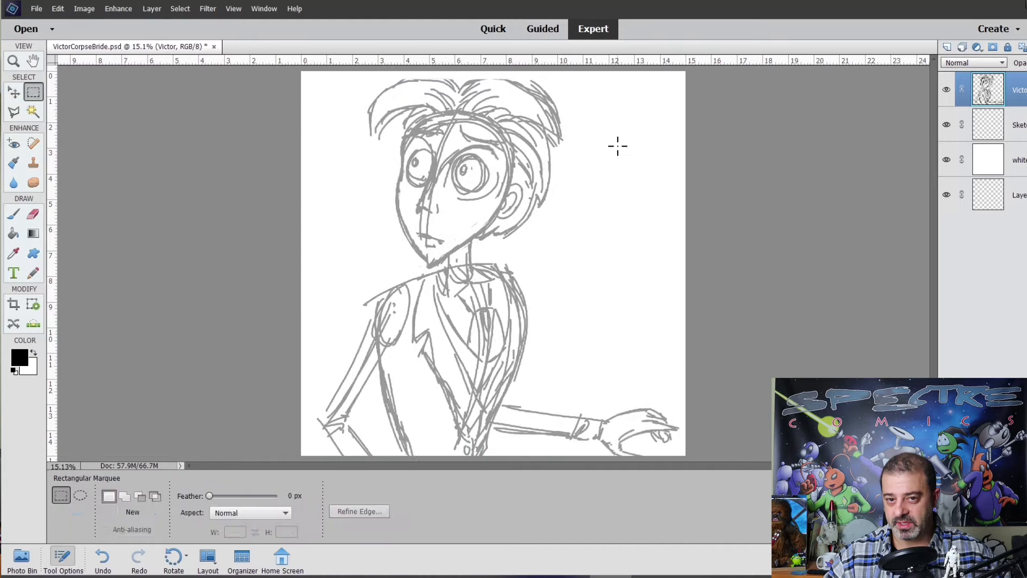
click(58, 9)
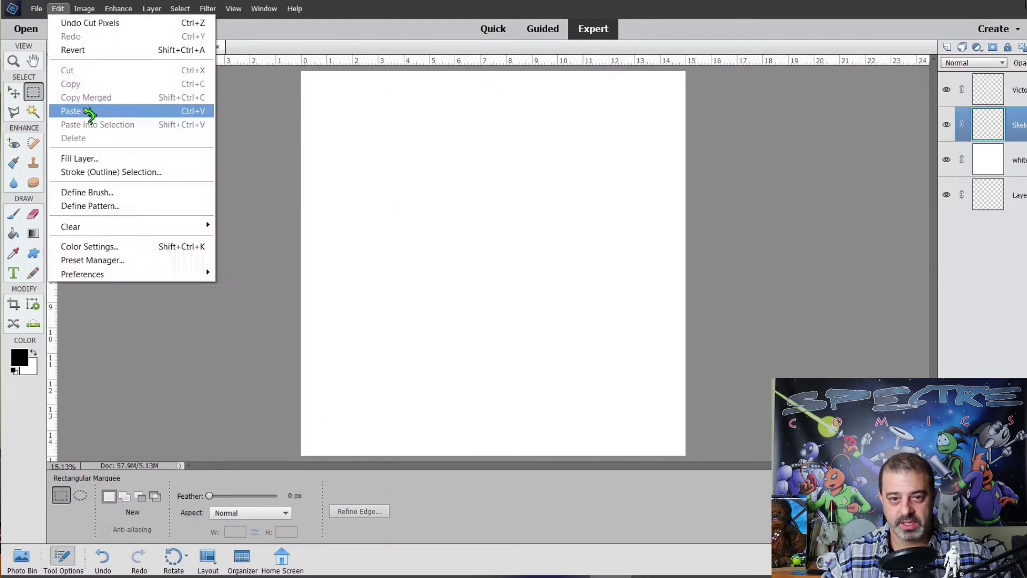
Paste the sketch onto its own Sketch layer and zoom in on the eye.
click(71, 111)
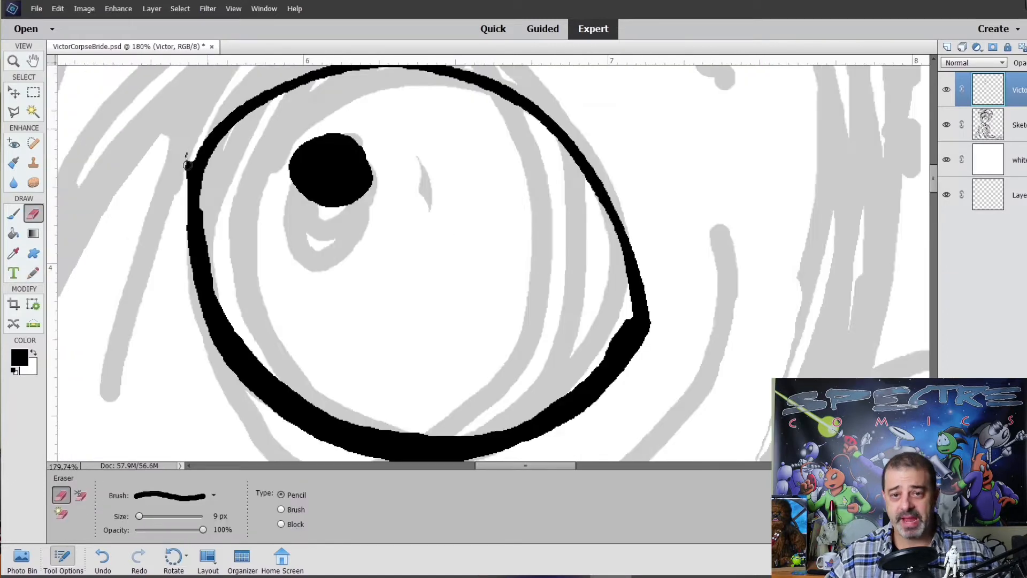
click(13, 60)
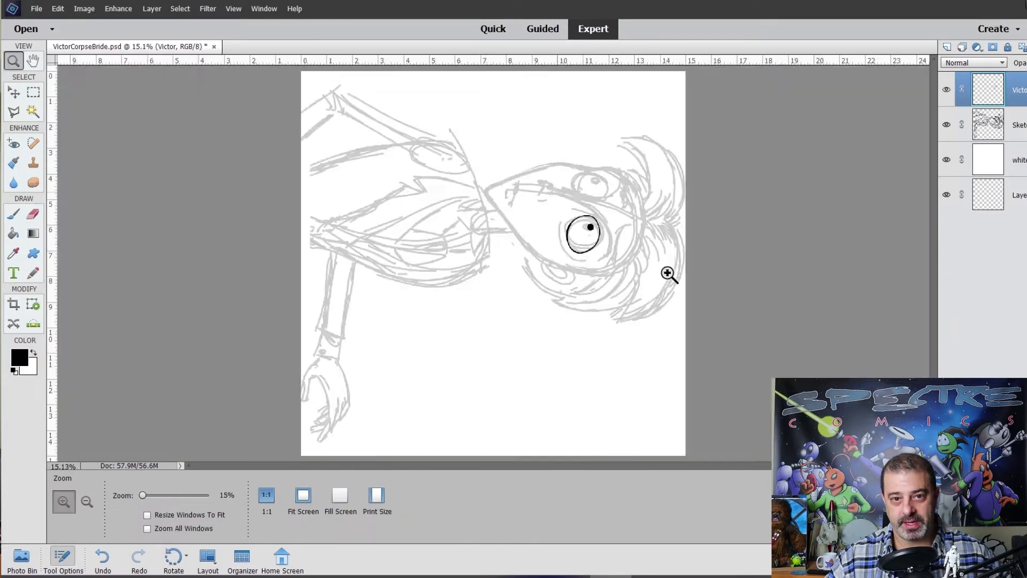
click(667, 273)
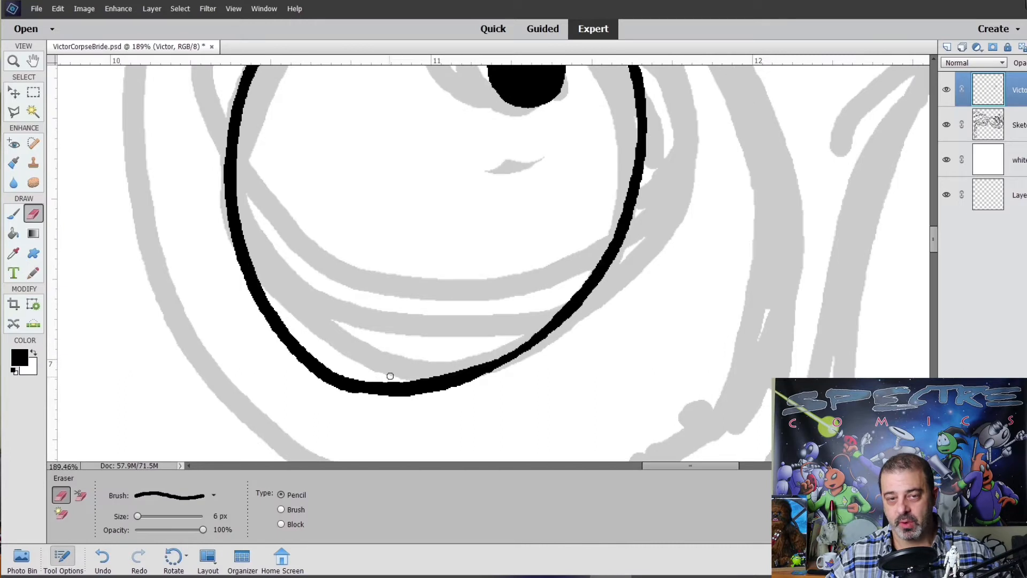
Ink and tidy the eye outline, upper eyelid, hair curves and face outline.
click(13, 60)
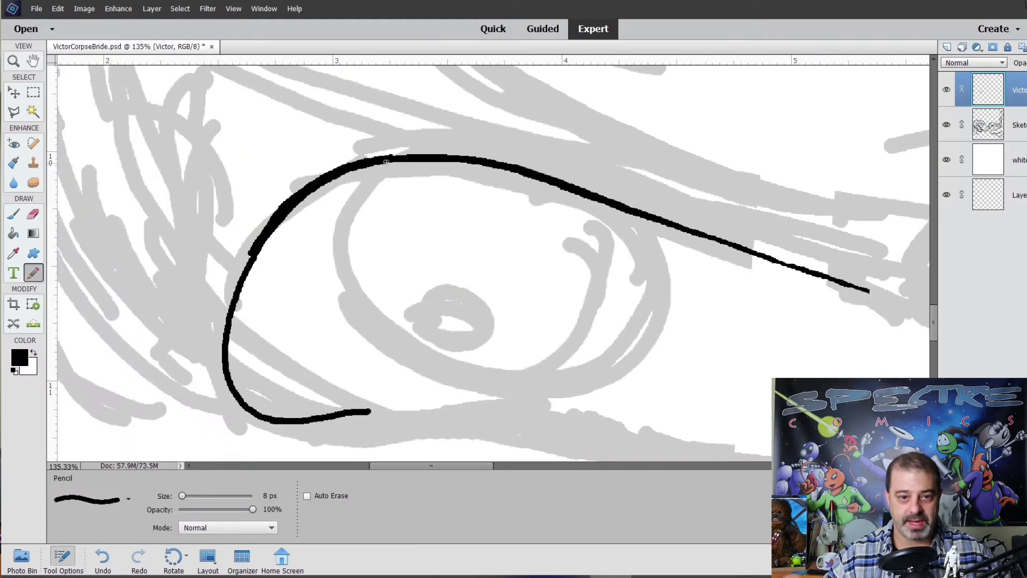
click(14, 61)
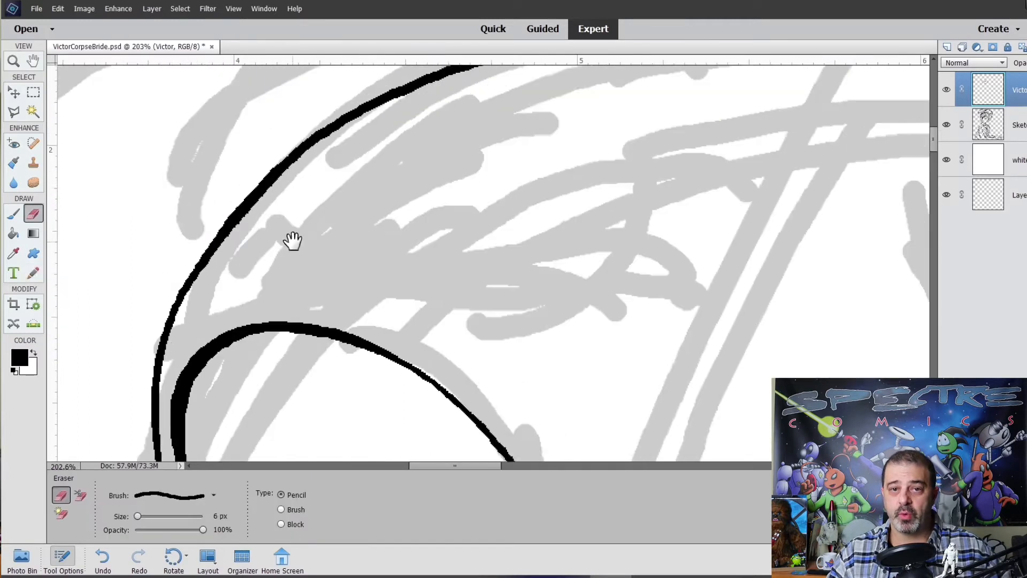
click(13, 60)
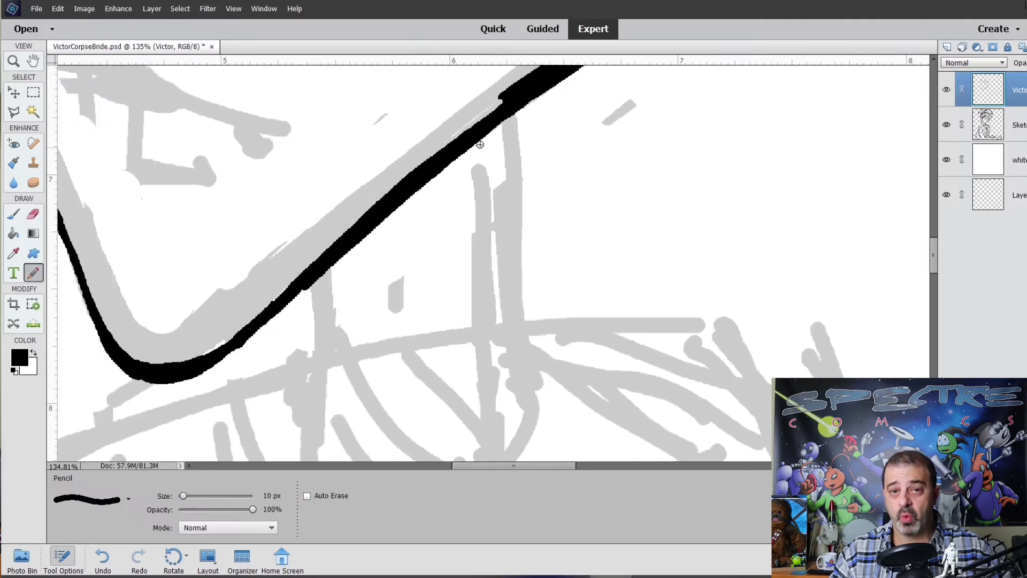
click(33, 213)
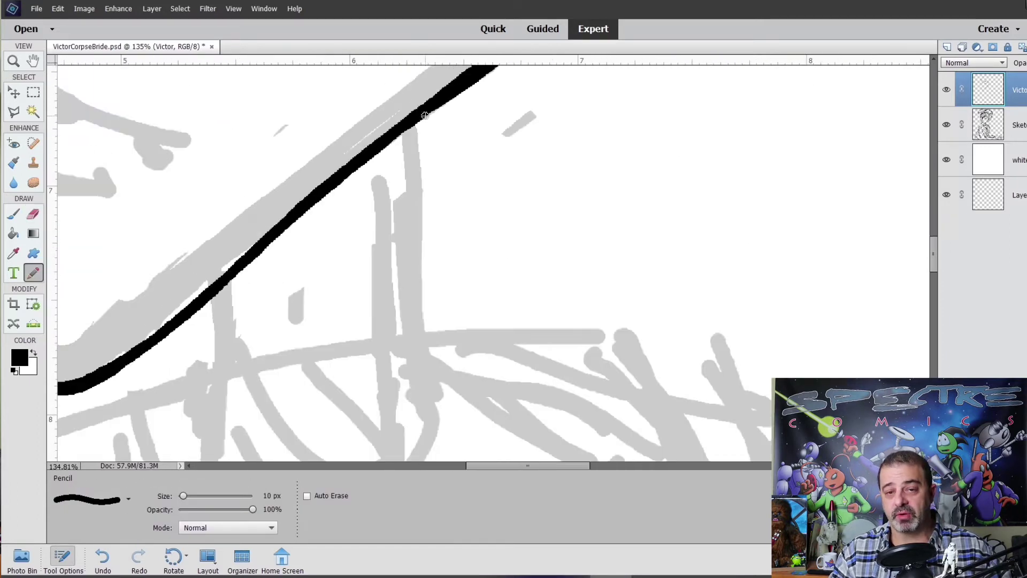
On a new layer, ink fine details and lip outlines, erasing stray strokes around the nostrils.
click(12, 61)
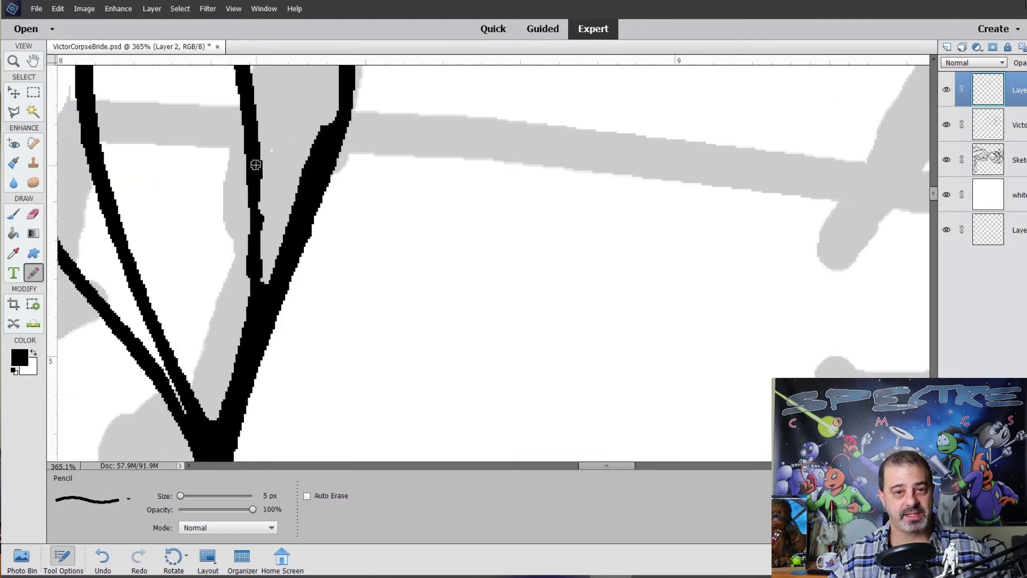
click(13, 214)
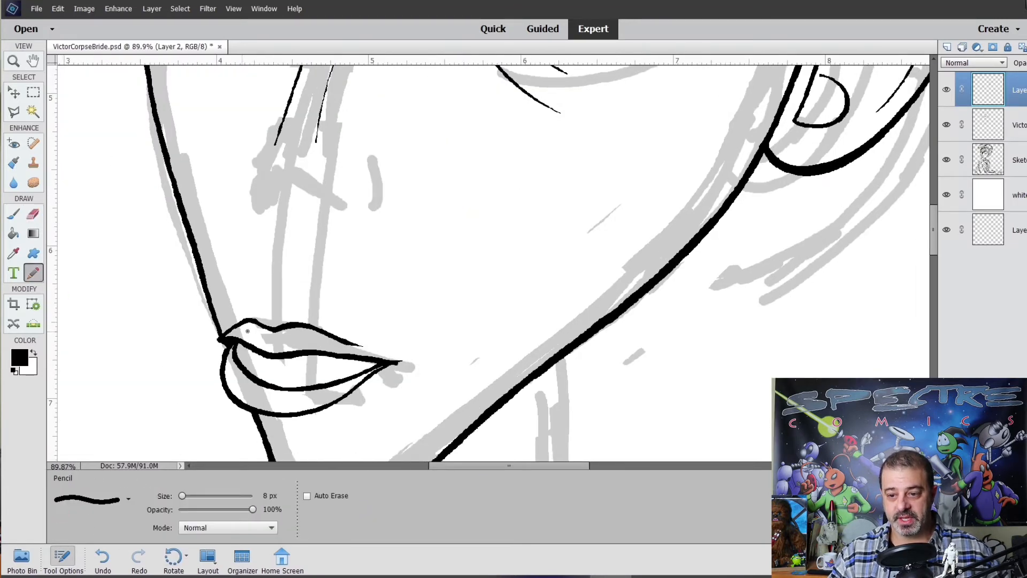
click(32, 213)
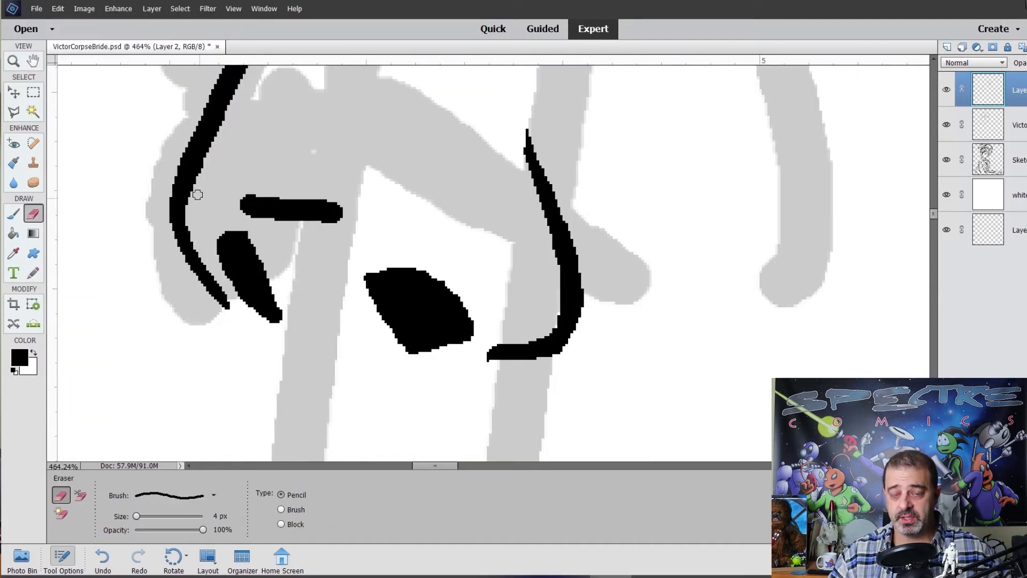
click(13, 61)
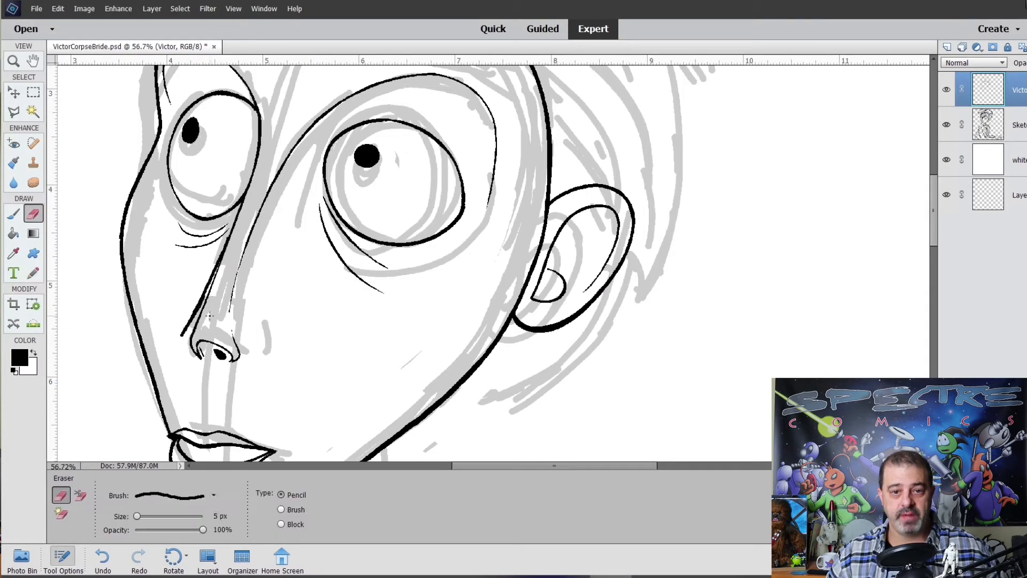
Redraw the nose outline and nostril shape and add extra lines around the eye.
click(13, 273)
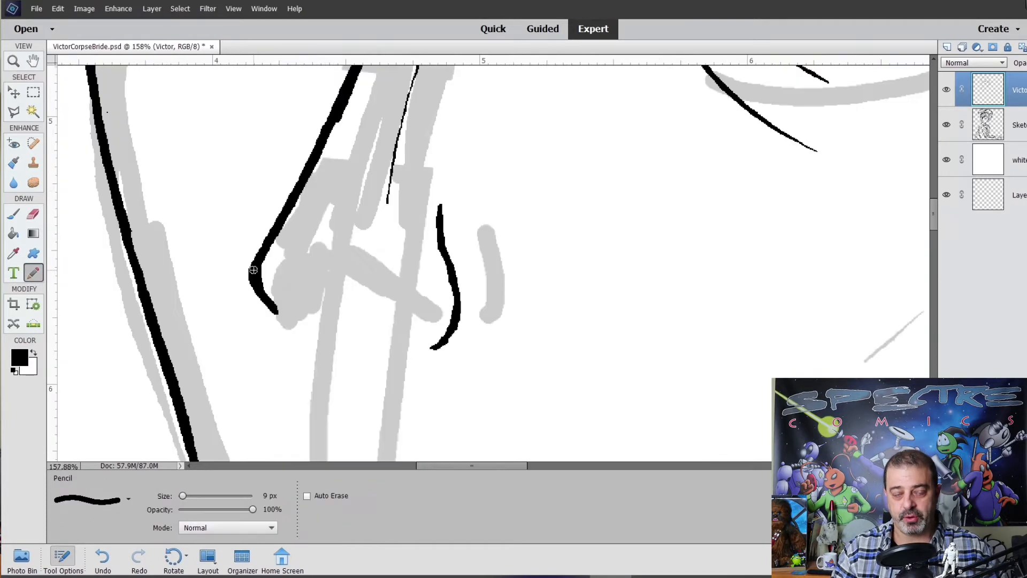
click(13, 61)
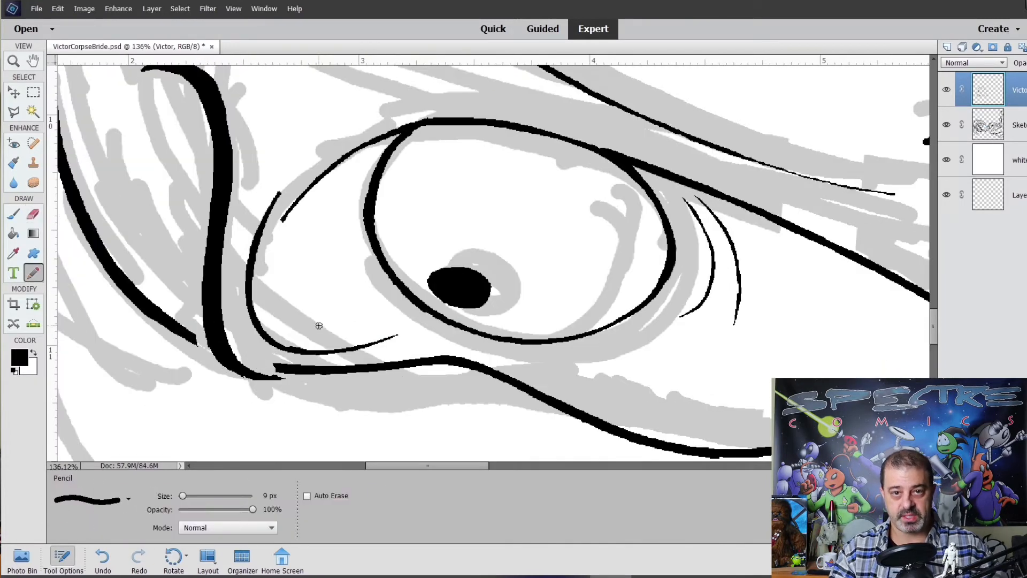
click(33, 214)
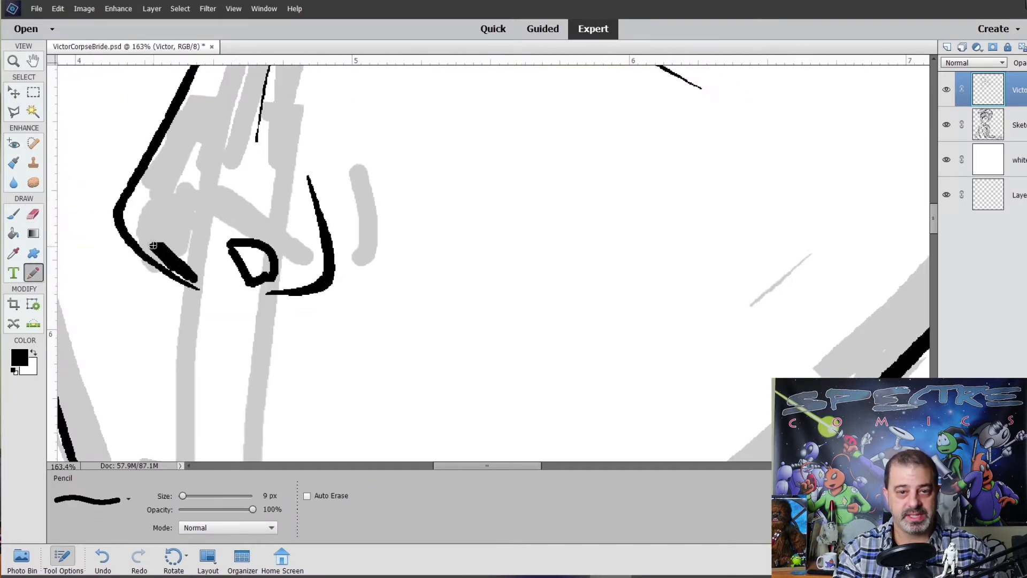
click(33, 213)
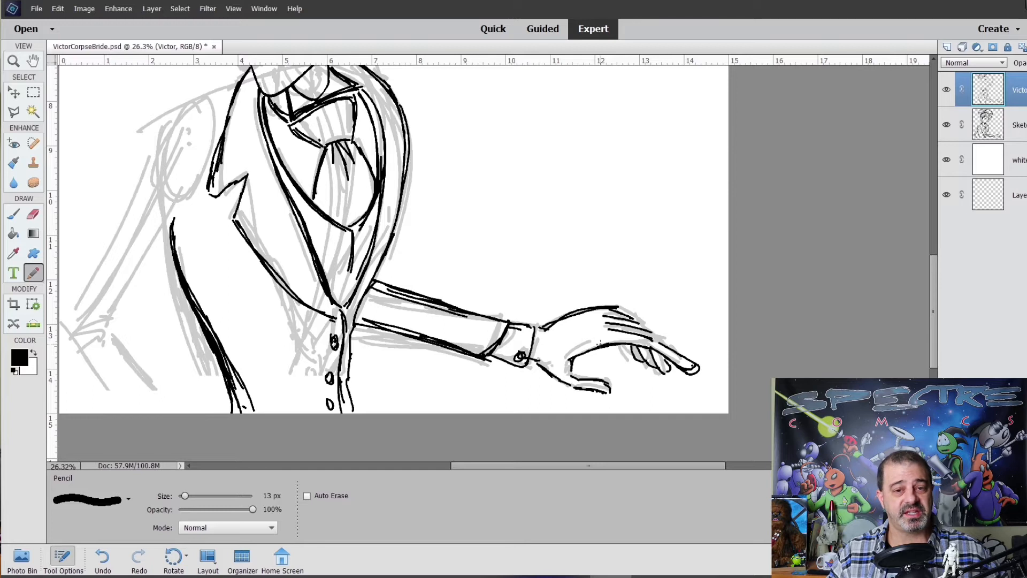
Erase overlapping lines and ink the jacket shoulder and arm contours.
scroll(left, 3)
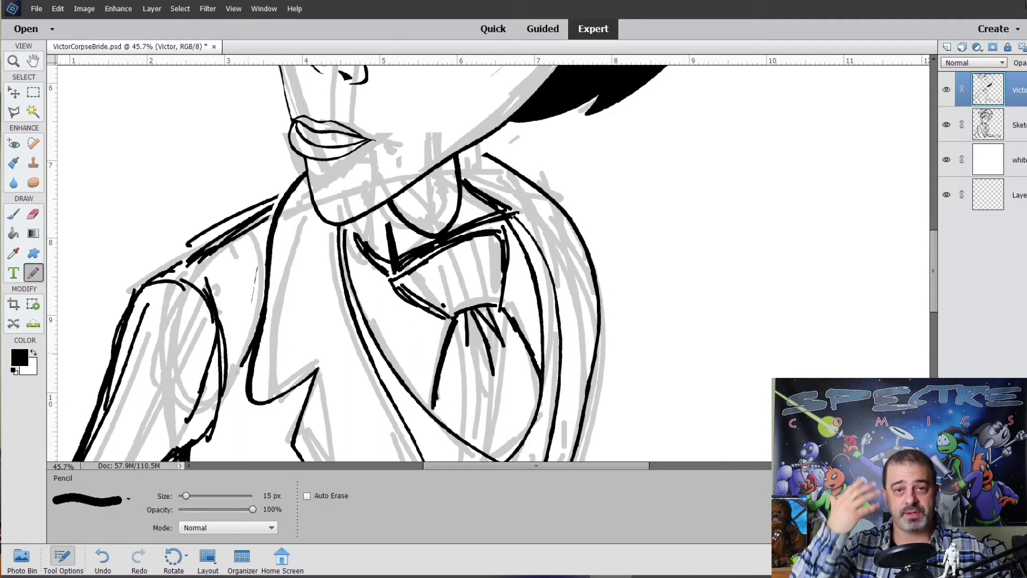
click(32, 213)
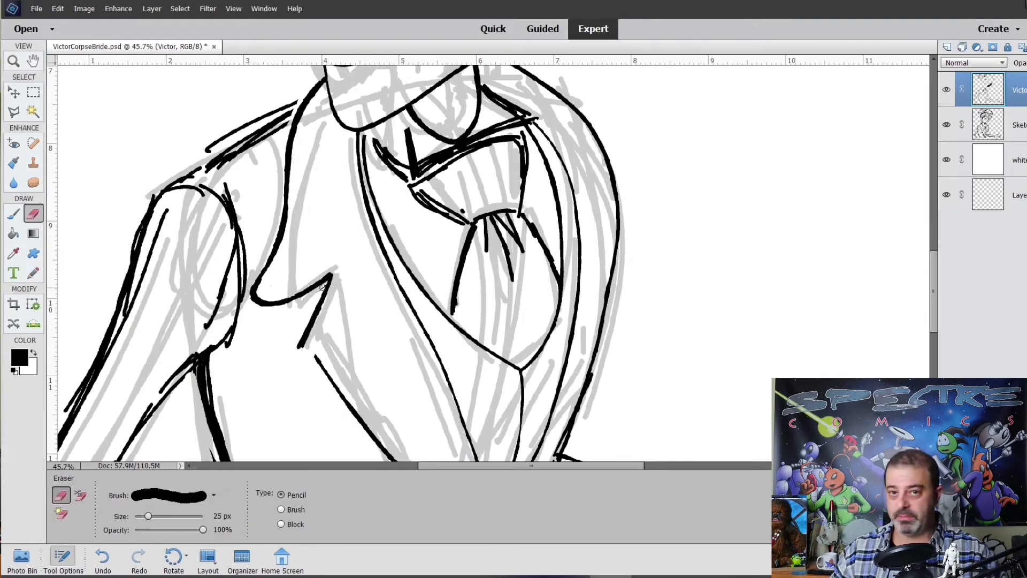
click(13, 214)
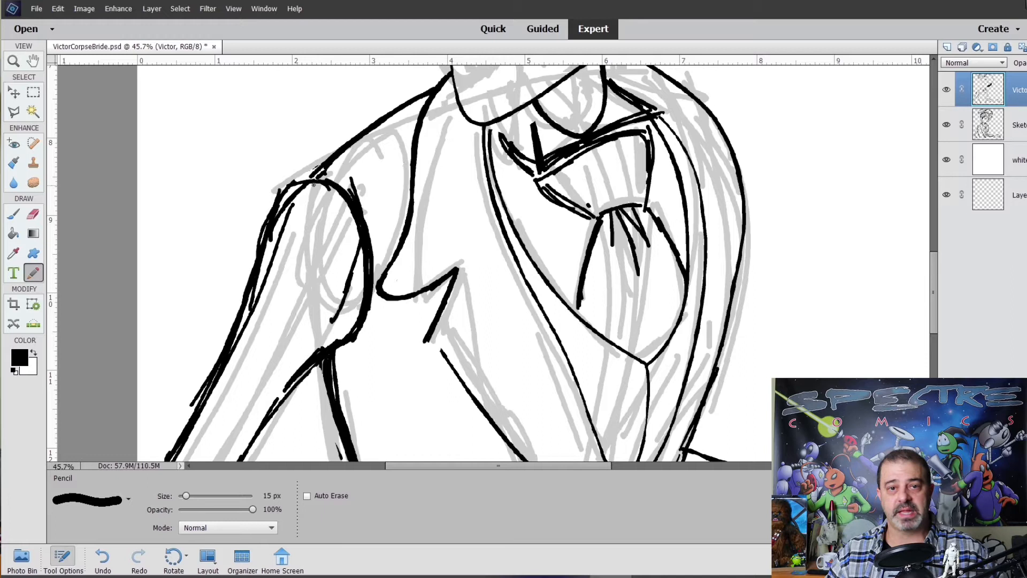
click(33, 214)
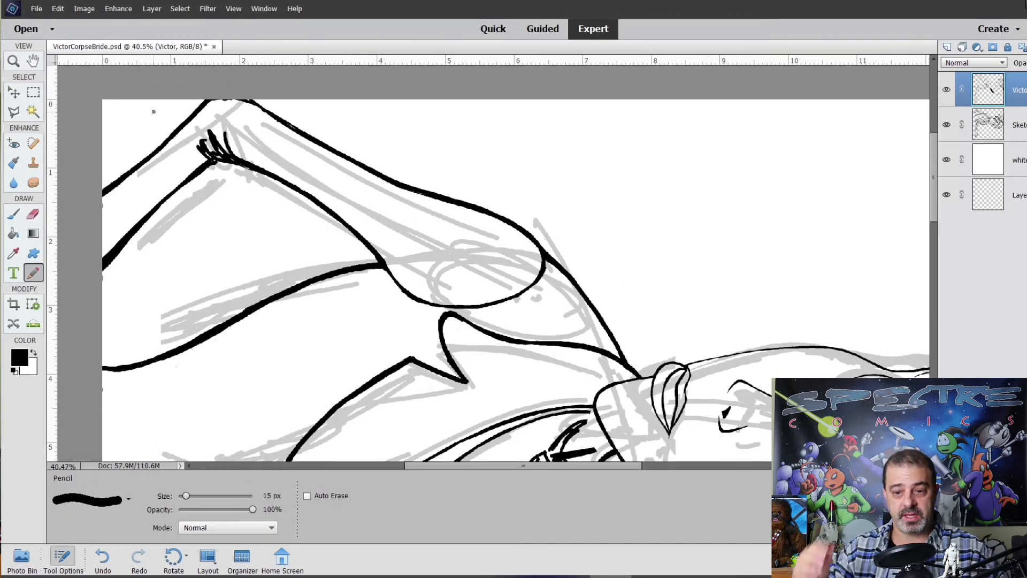
click(32, 214)
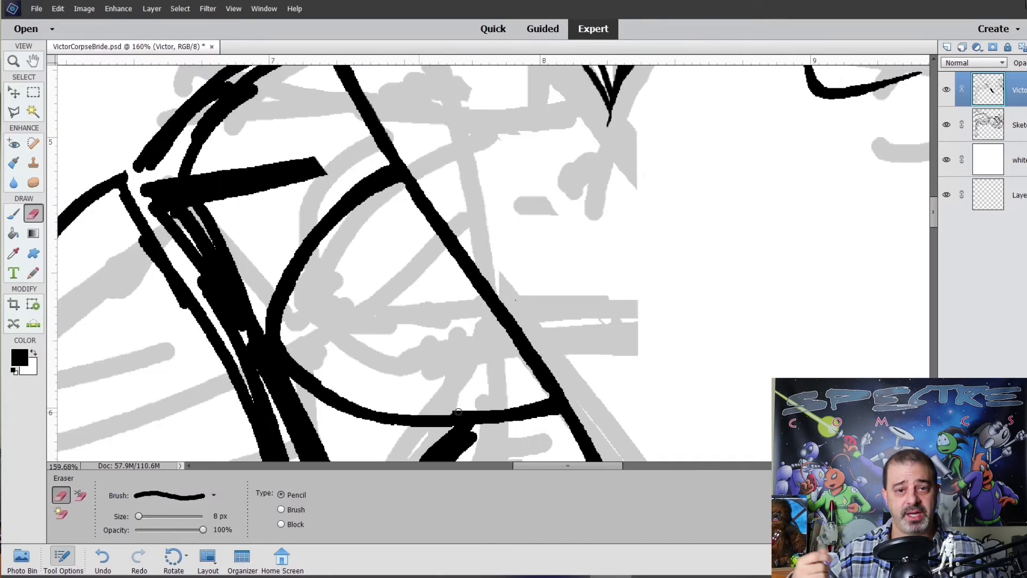
Clean stray shoulder and cravat lines, ink waistcoat edges and tidy around its buttons.
click(13, 112)
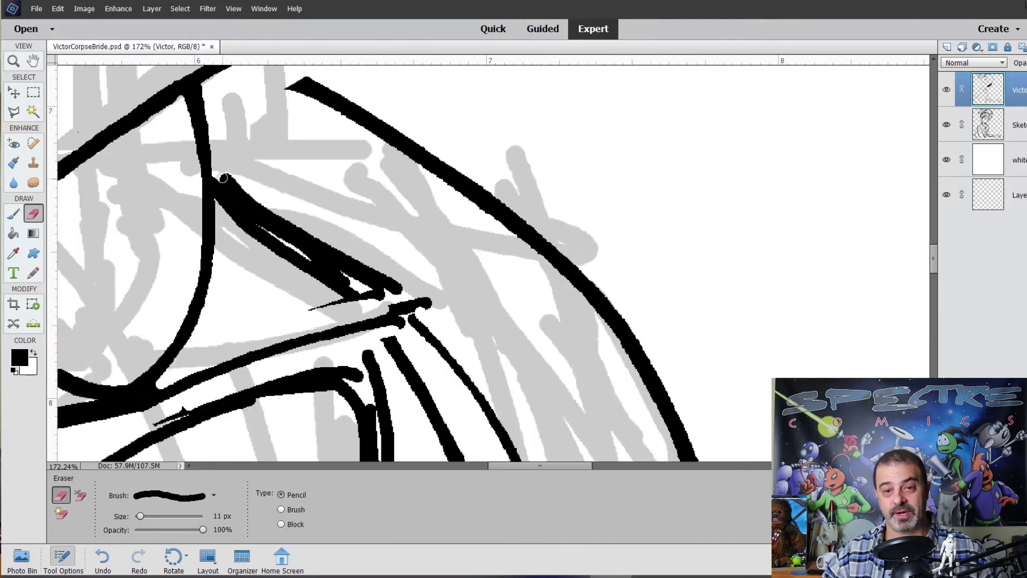
click(12, 61)
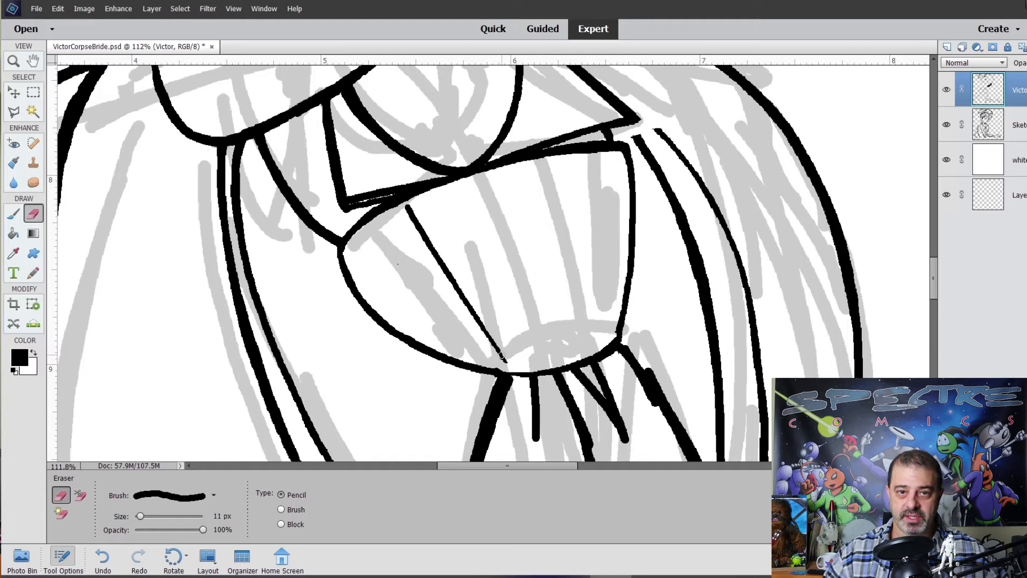
click(13, 273)
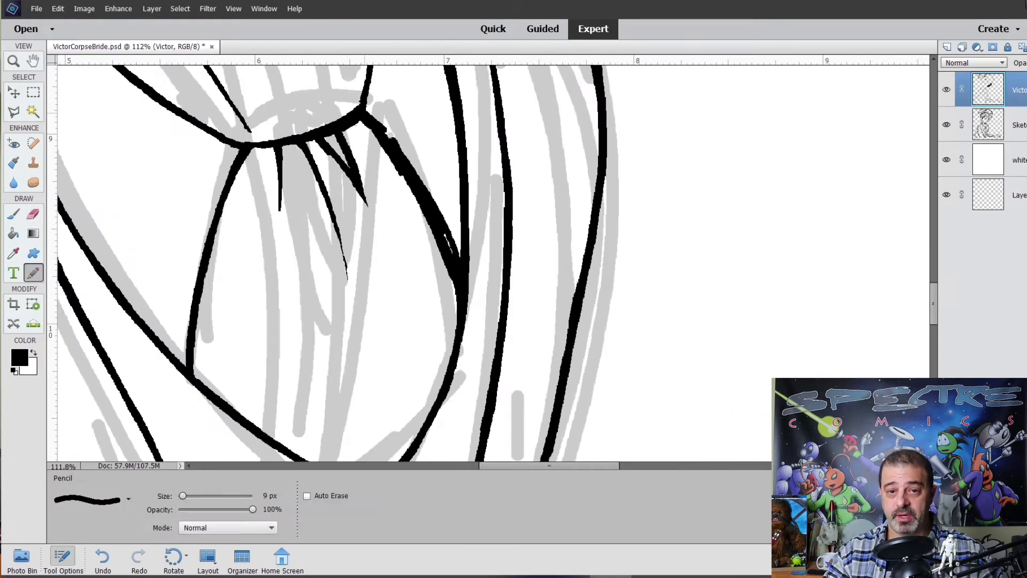
click(33, 213)
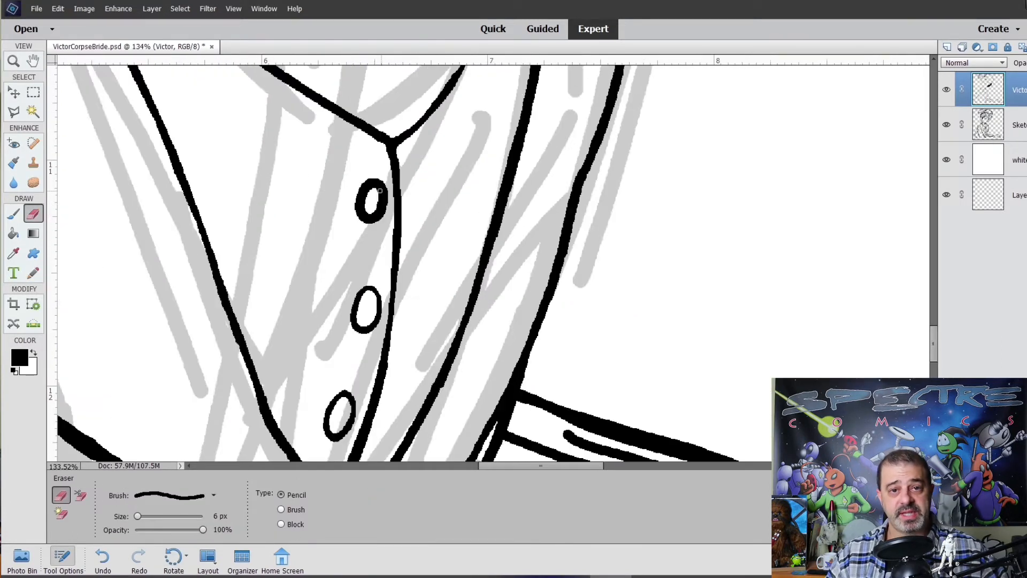
click(13, 61)
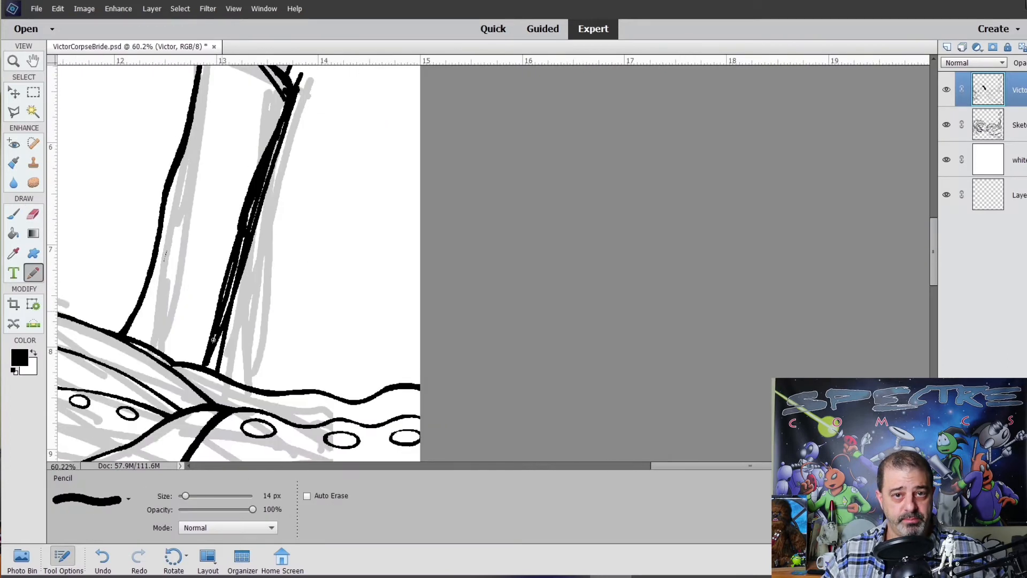
Ink the sleeve outline, thicken the cuff, draw the fingers and erase stray finger lines.
click(13, 213)
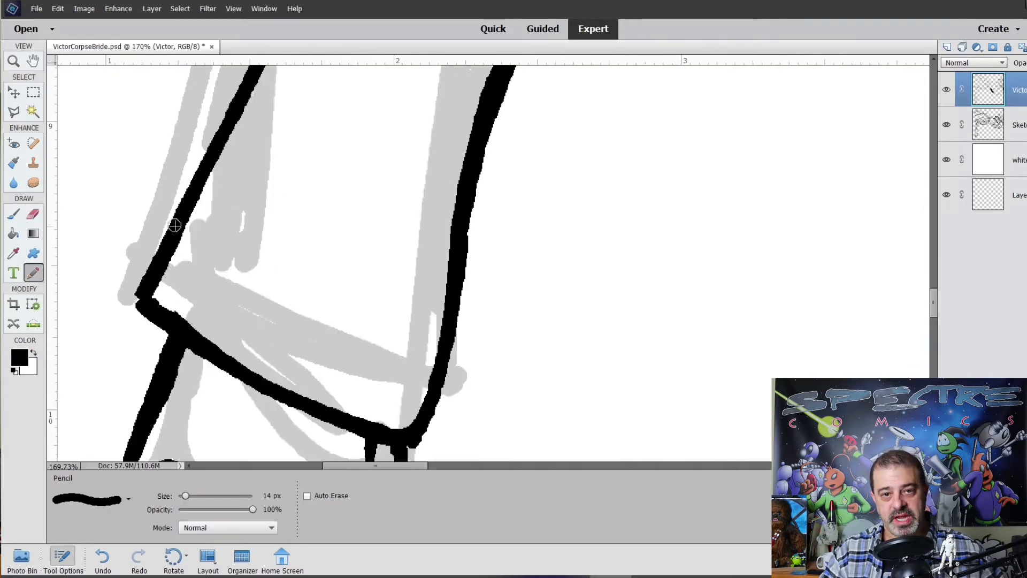
click(33, 213)
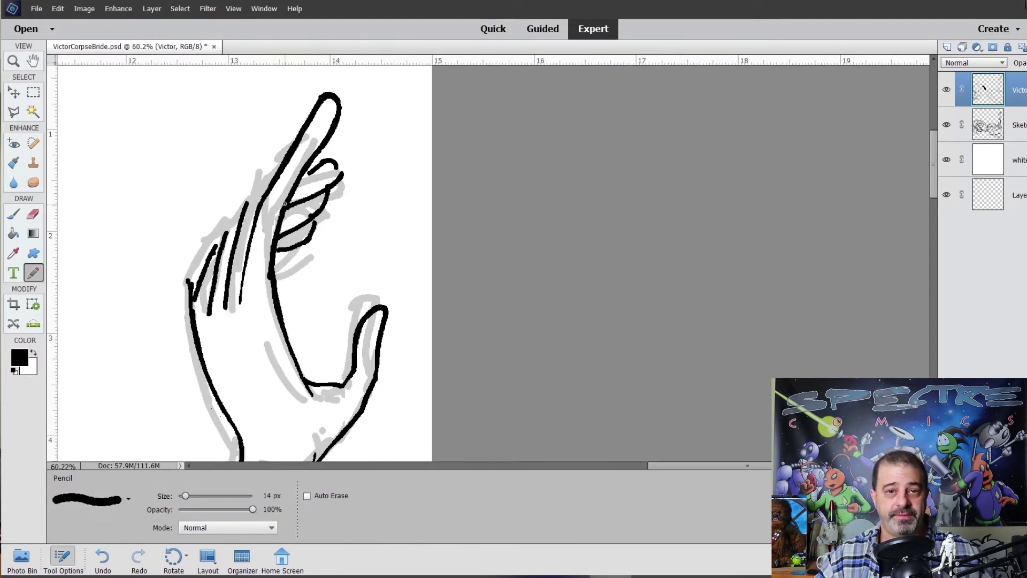
click(32, 214)
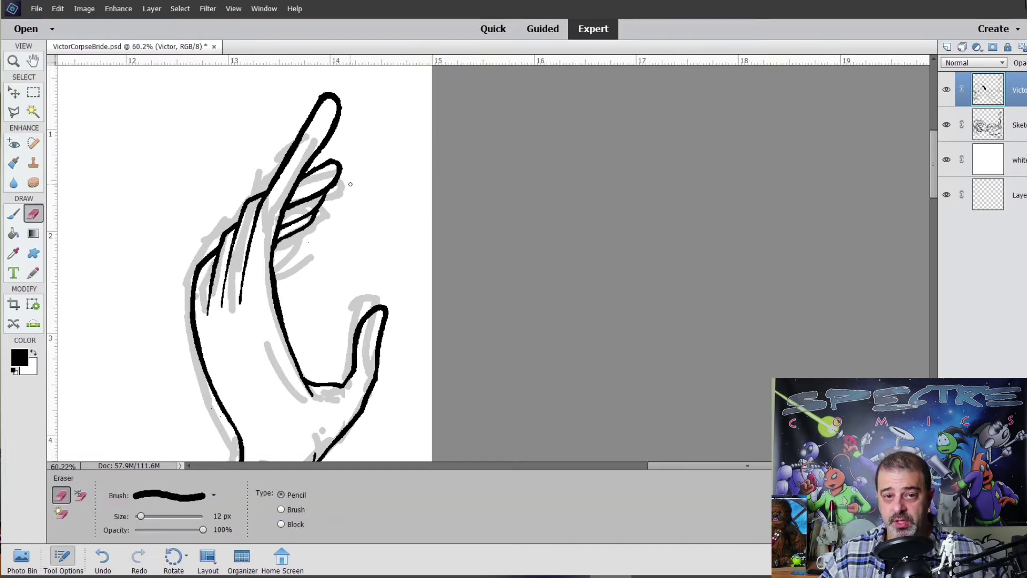
click(12, 60)
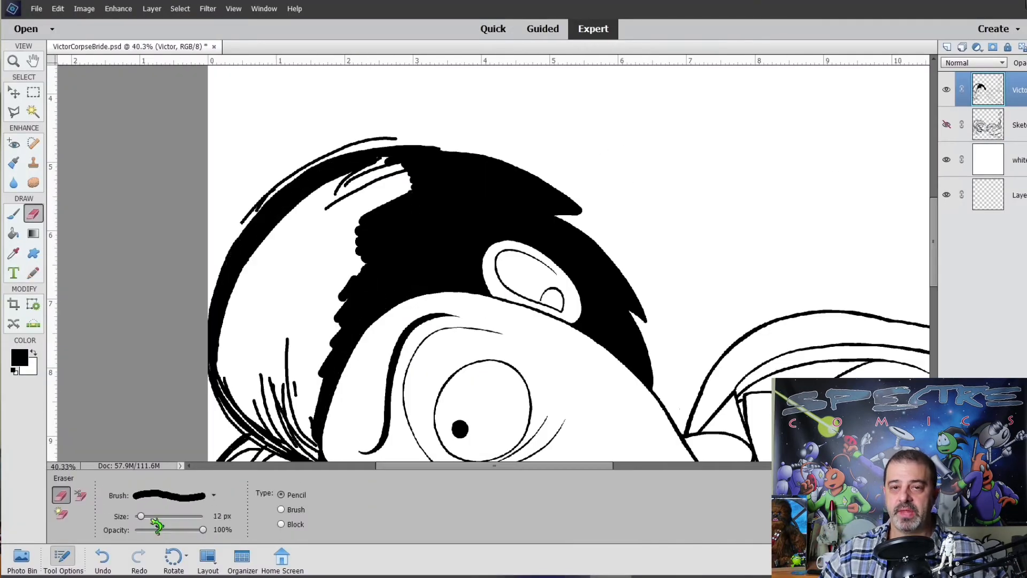
Erase rough lip lines with a small eraser, then redraw the lower lip and outline with hard-edged lines.
click(13, 272)
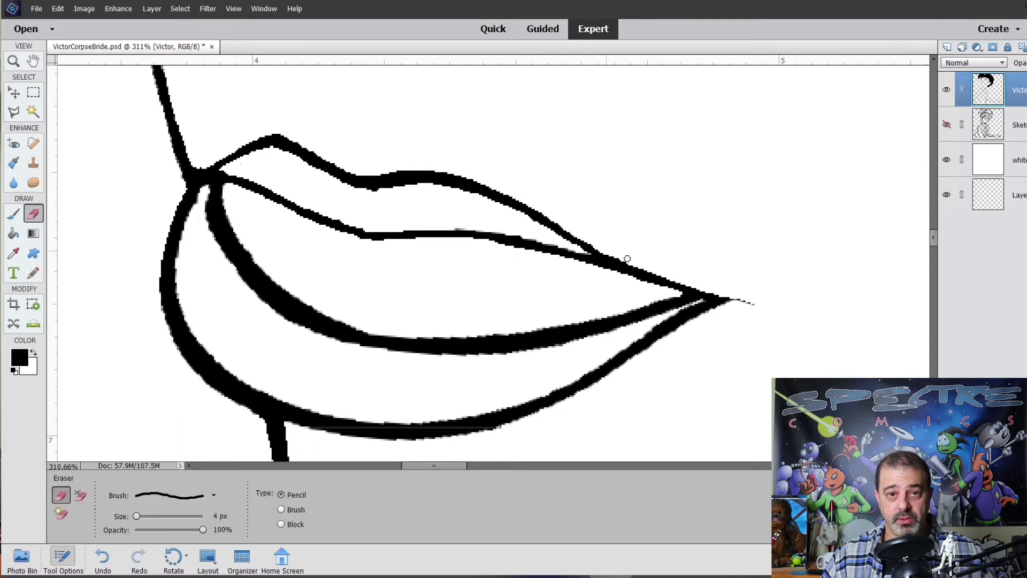
scroll(down, 3)
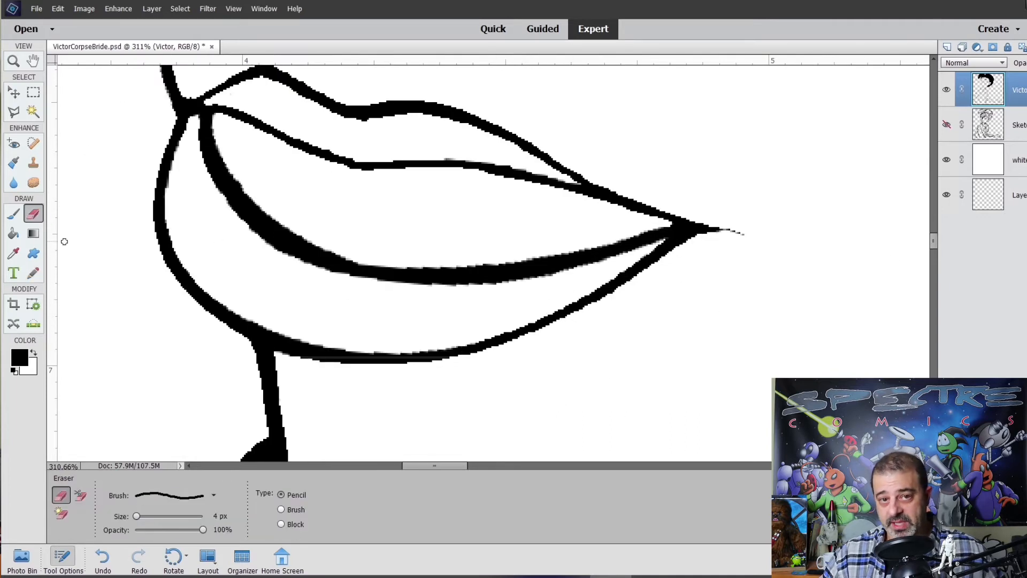
click(13, 272)
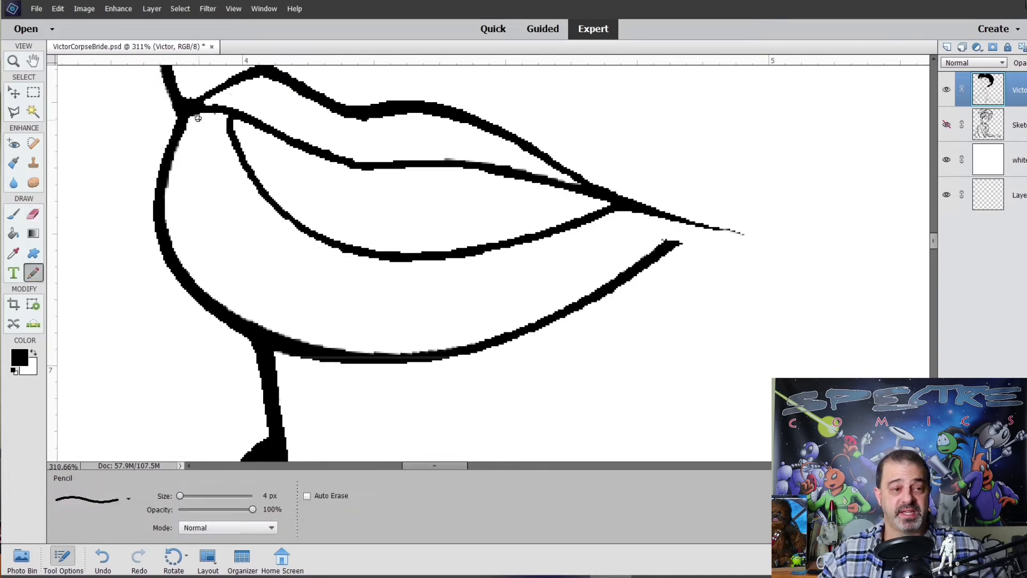
click(32, 213)
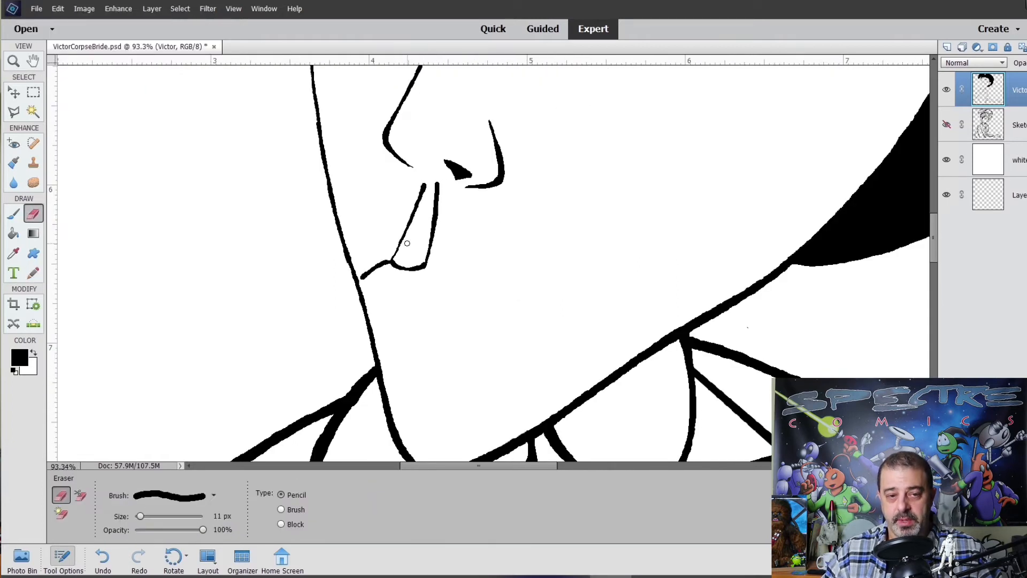
click(13, 272)
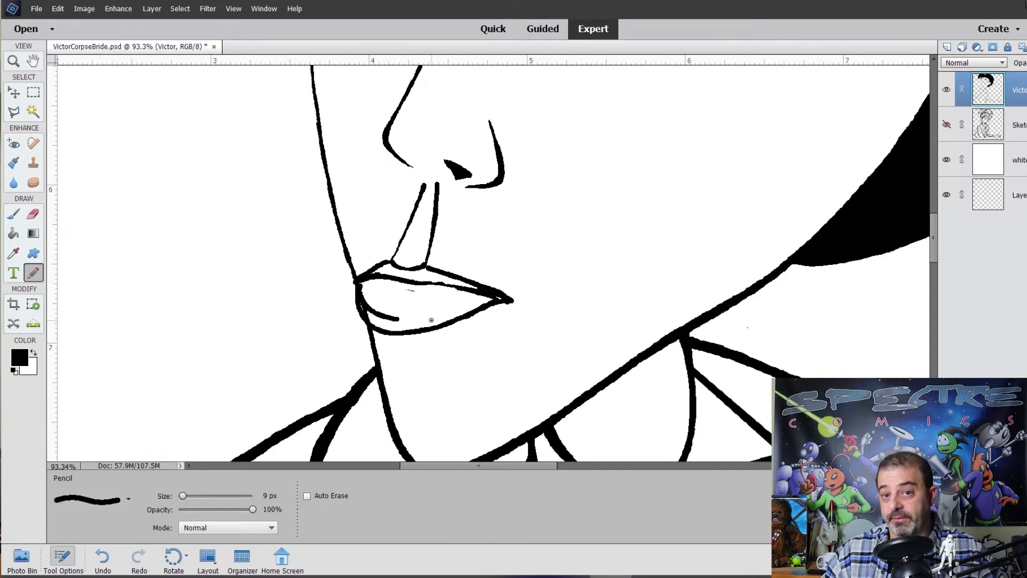
click(13, 61)
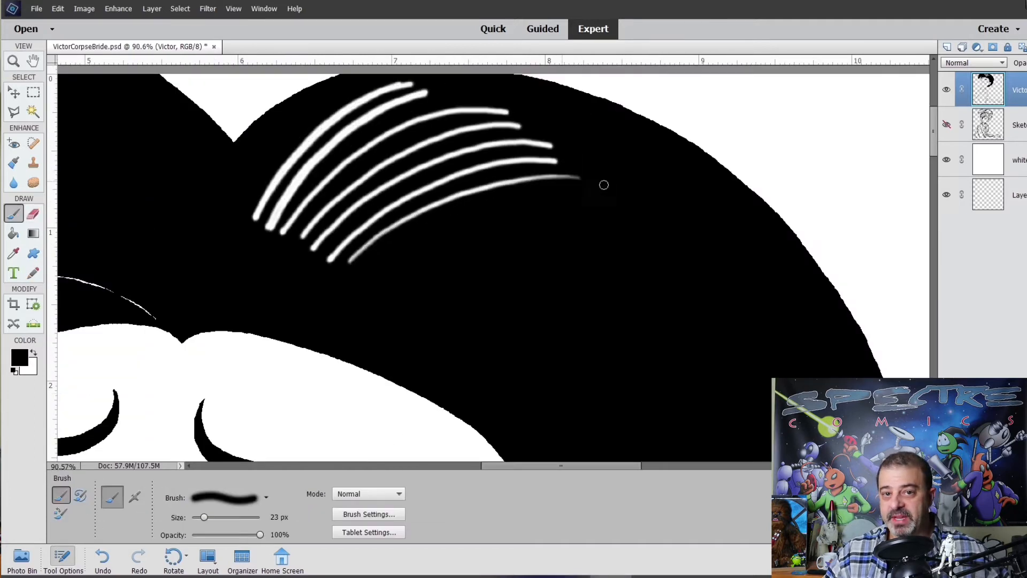
Paint more white hair streaks, trim and fade their tips, and begin outlining another hair section.
click(12, 60)
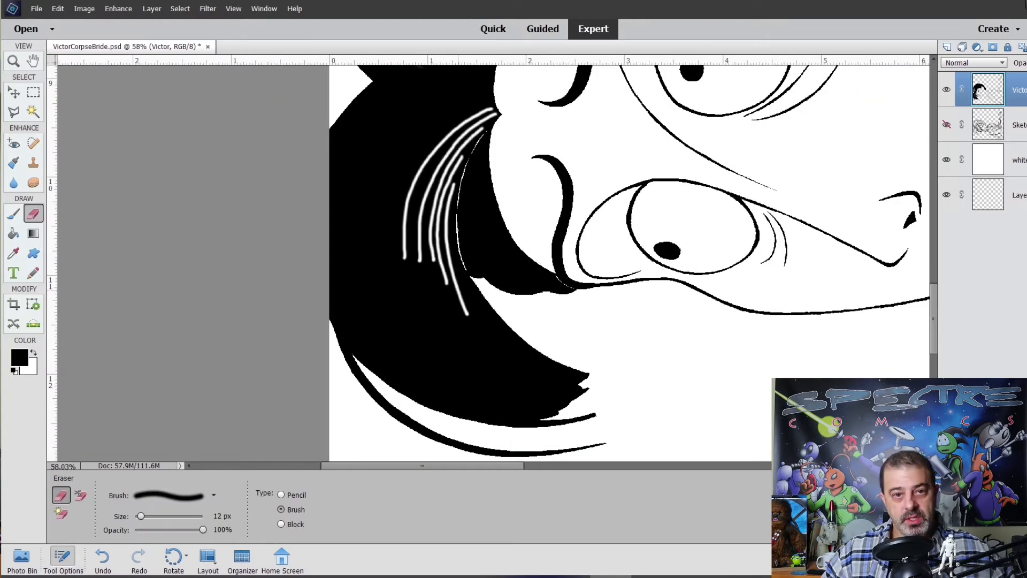
click(13, 61)
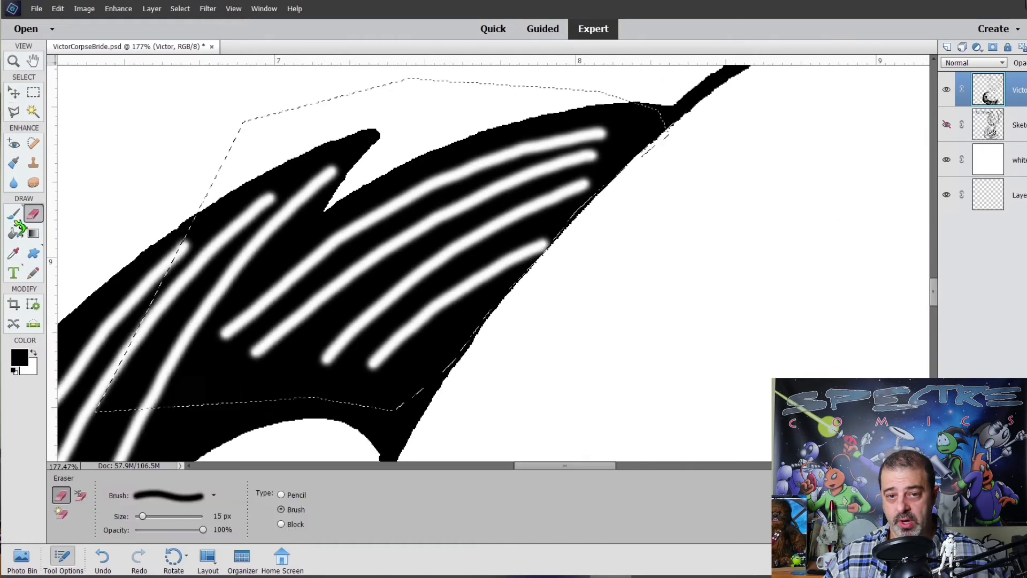
click(13, 111)
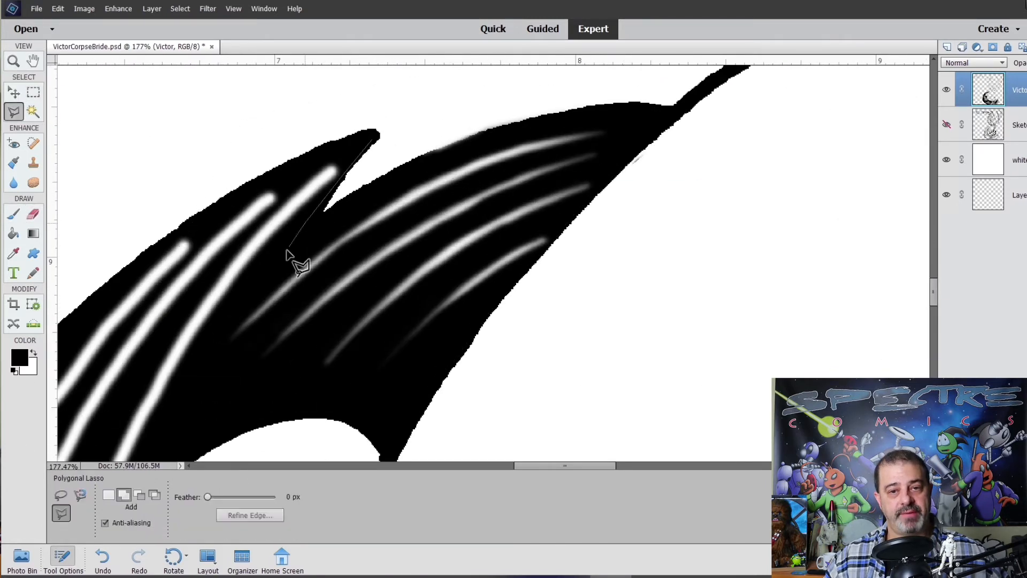
click(13, 214)
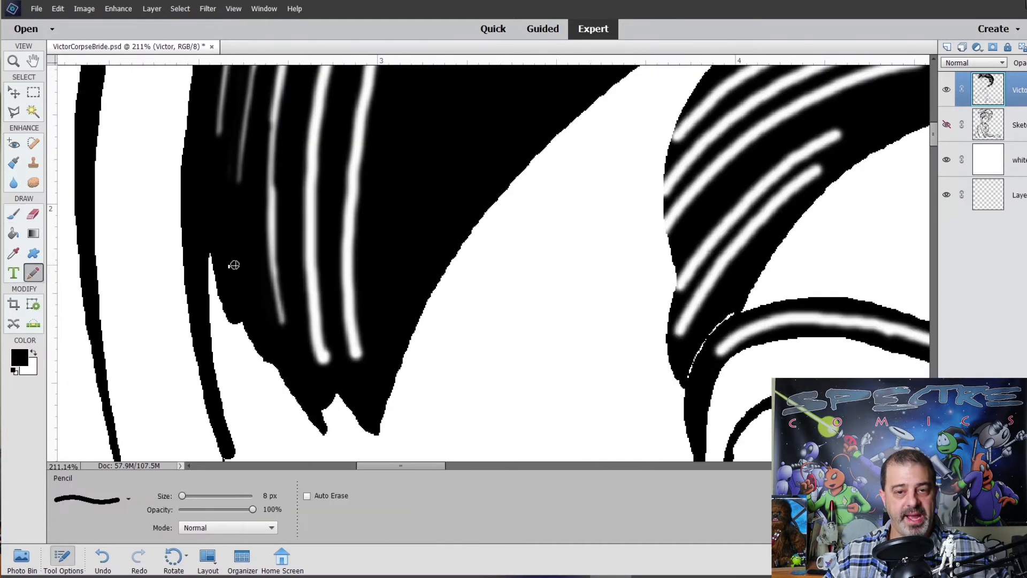
click(13, 213)
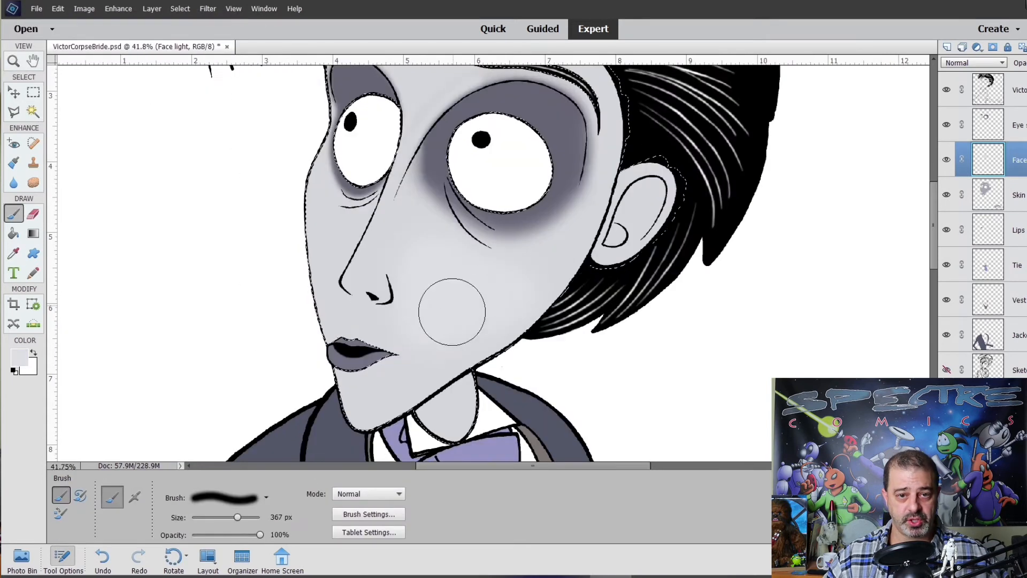
Clear the face selection, trim a shadow selection around the nose, and paint soft hand shading.
click(34, 92)
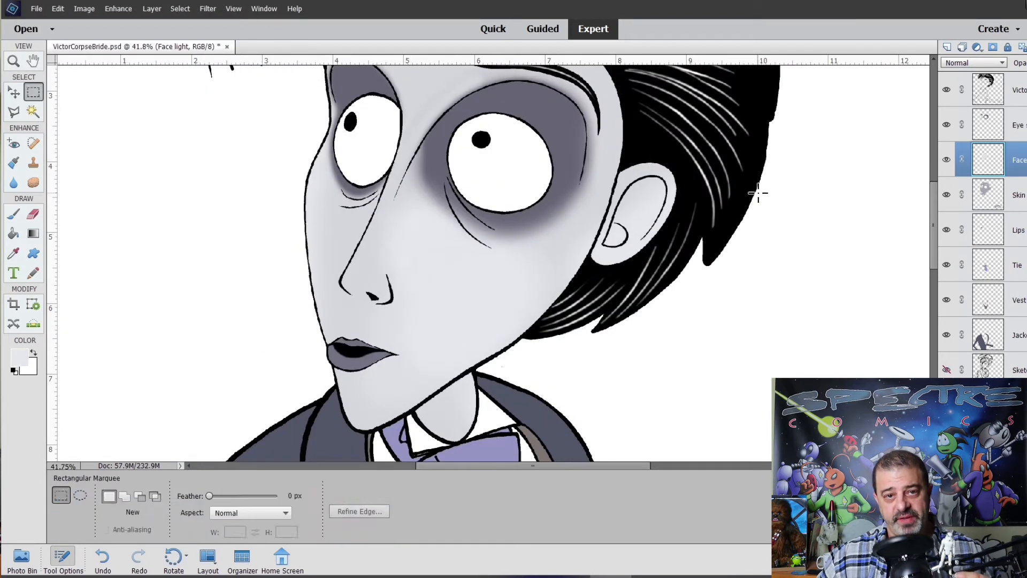
click(13, 214)
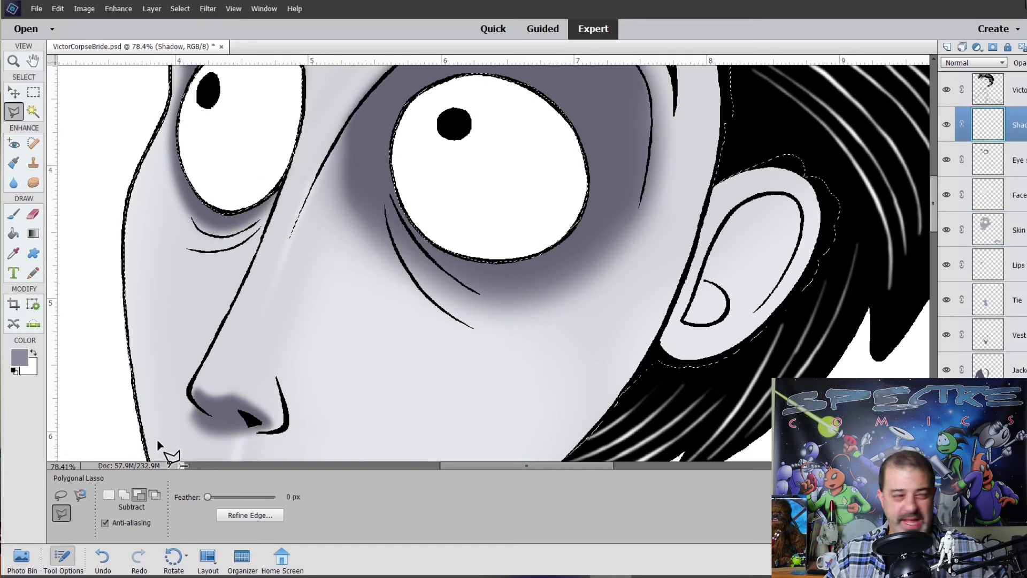
click(32, 214)
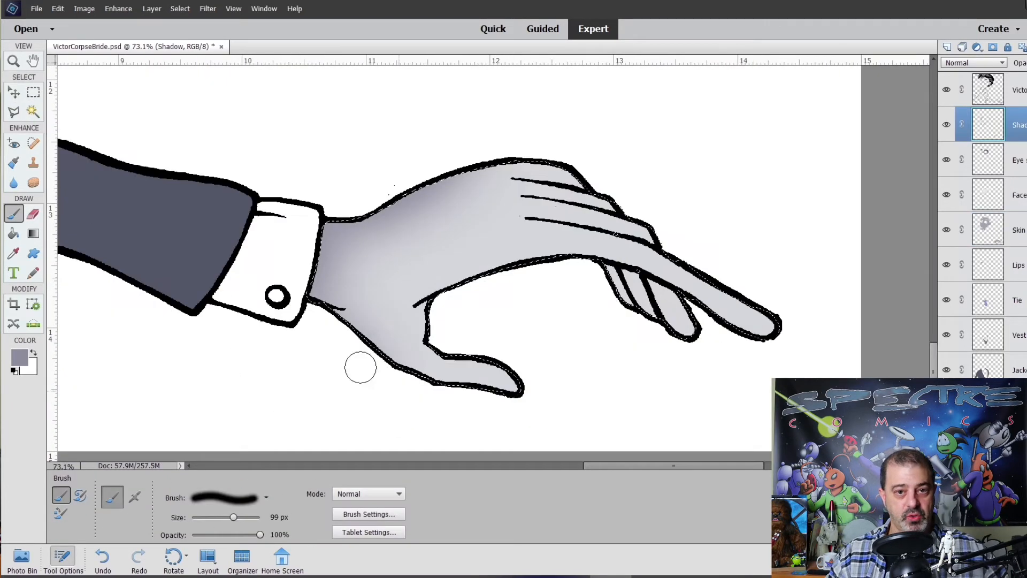
click(13, 60)
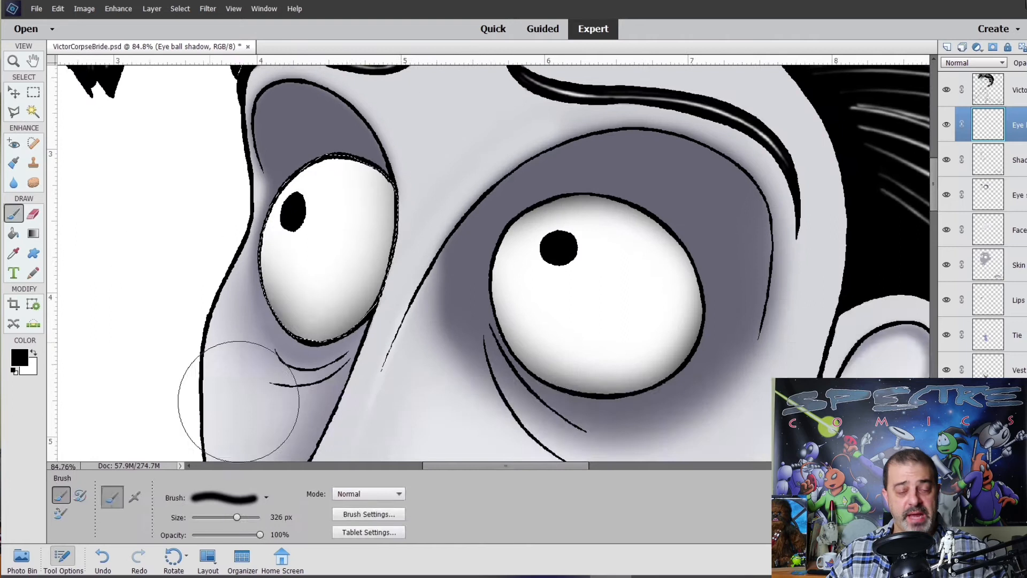
Shade the left eyeball edge, clean the highlight below the nose, and erase excess tie shading.
click(13, 60)
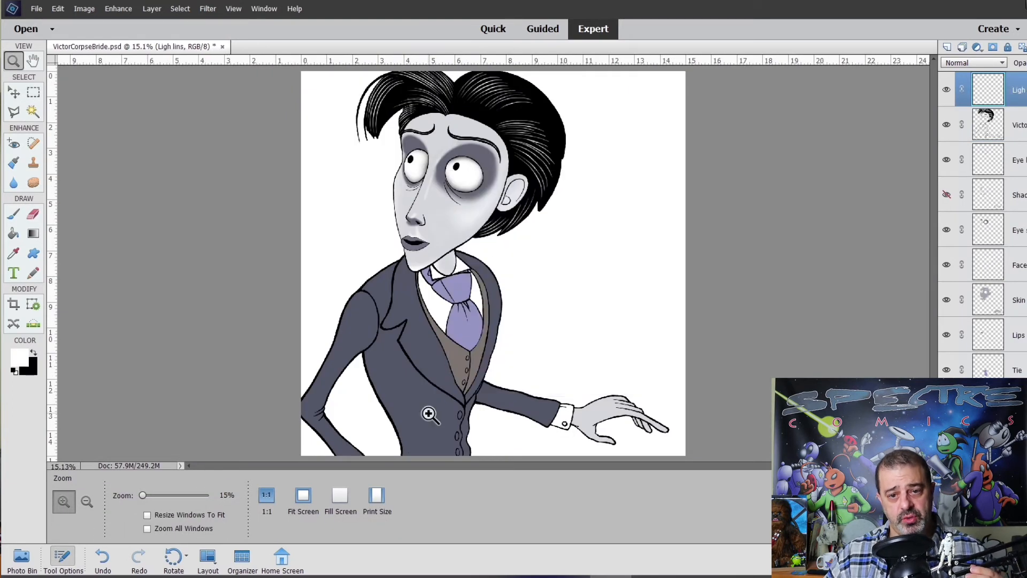
click(33, 112)
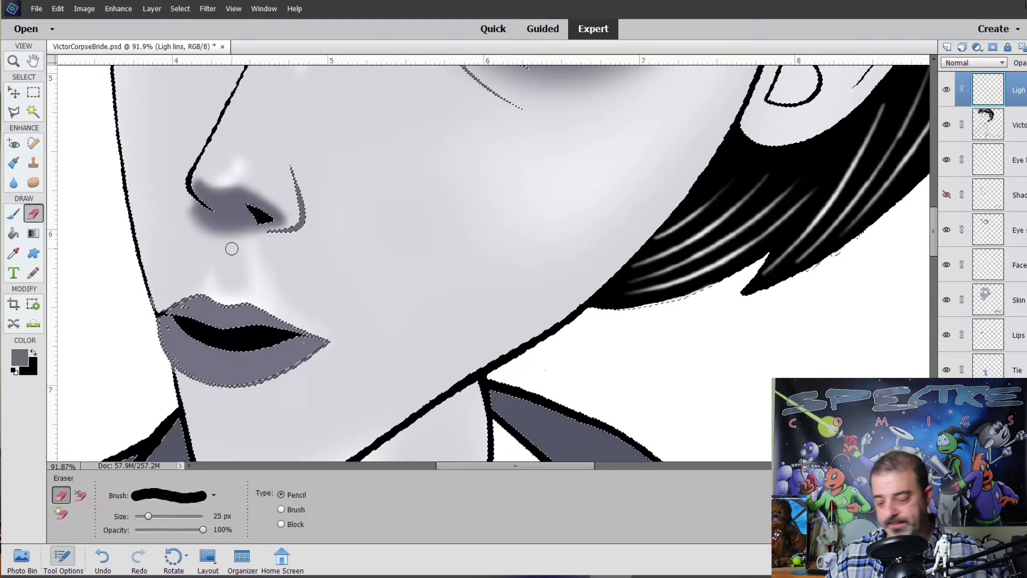
click(13, 60)
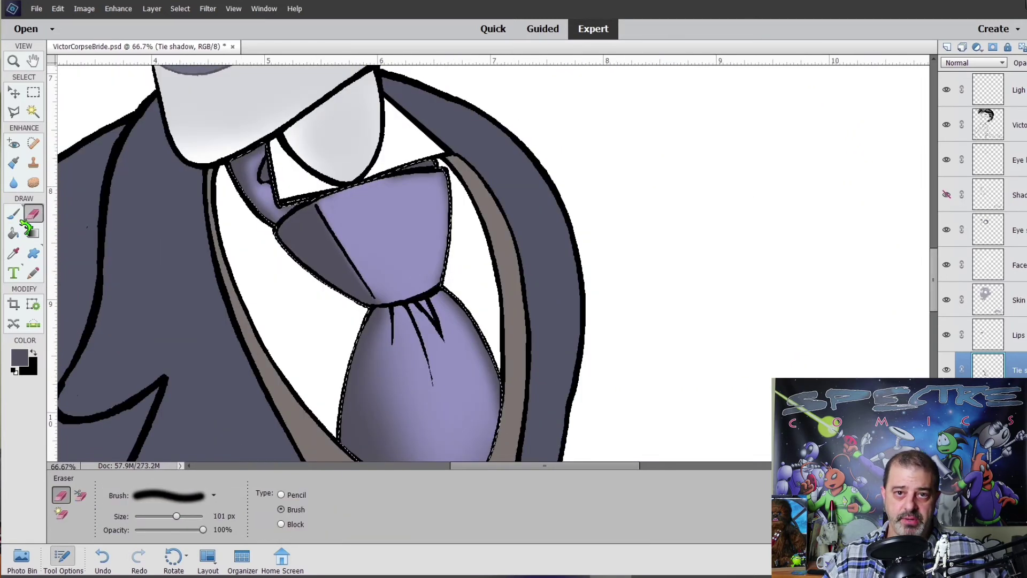
click(13, 213)
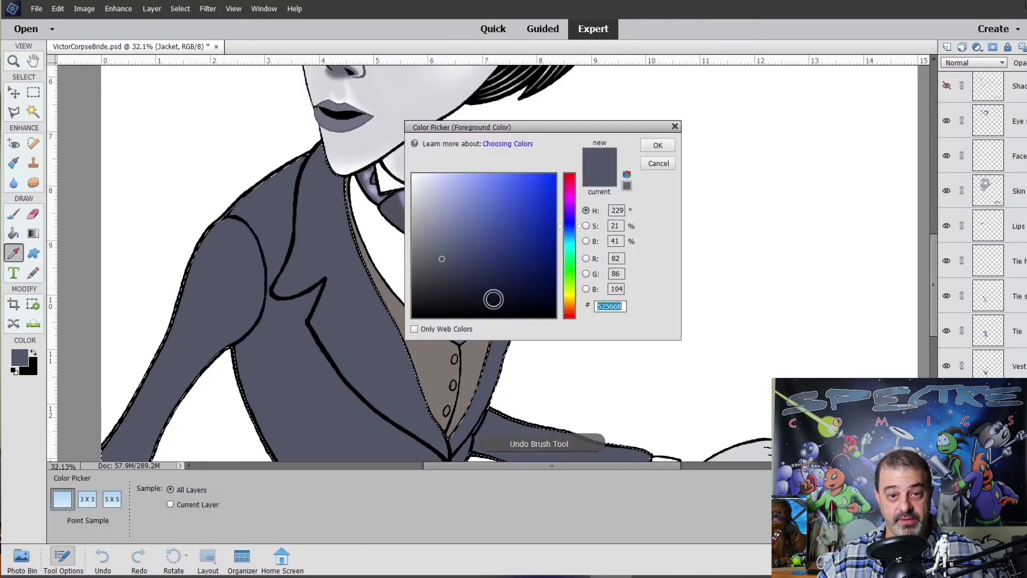
Pick a darker gray-blue and paint dark and light shading on Victor's jacket.
click(658, 145)
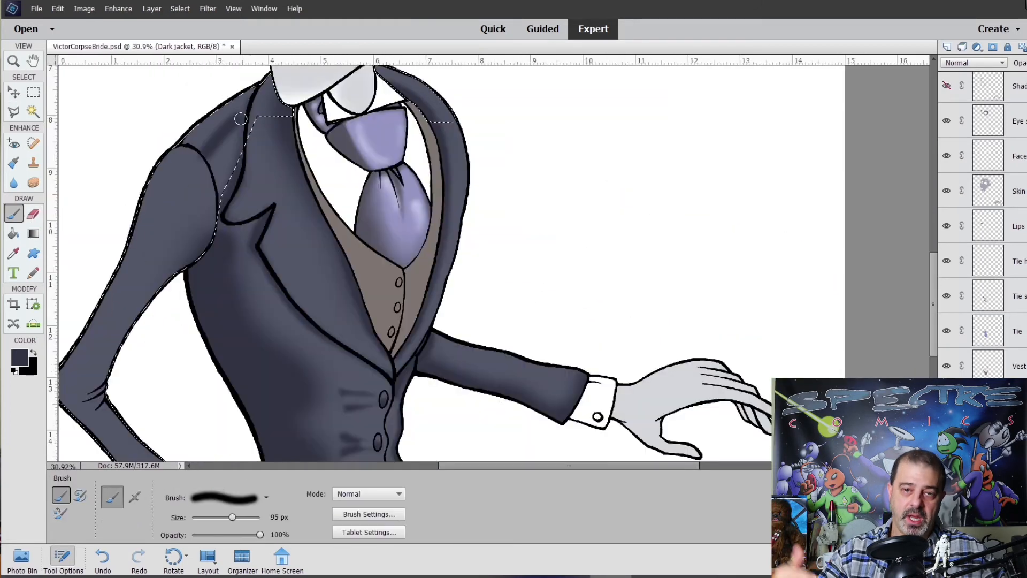
click(33, 213)
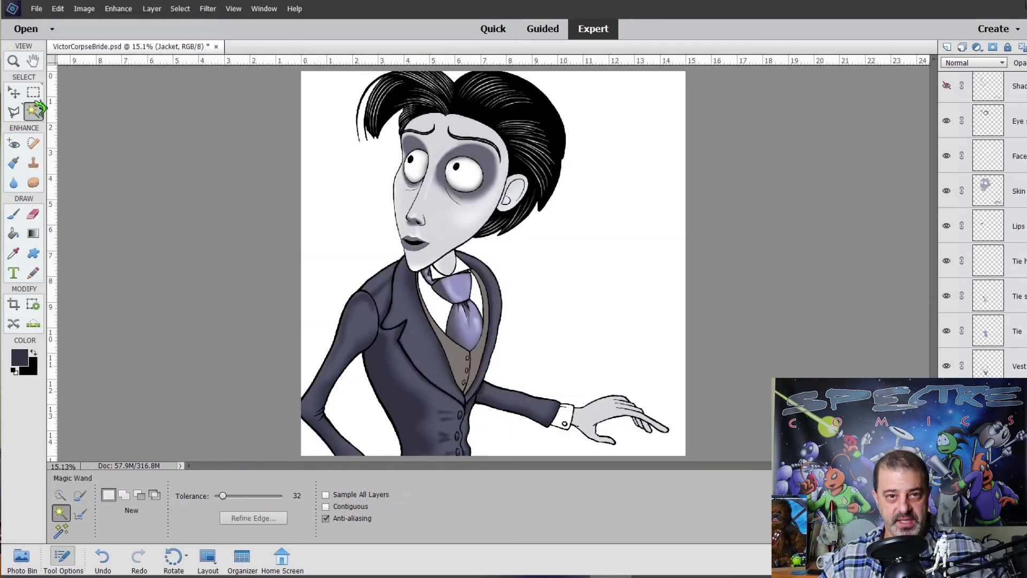
click(32, 213)
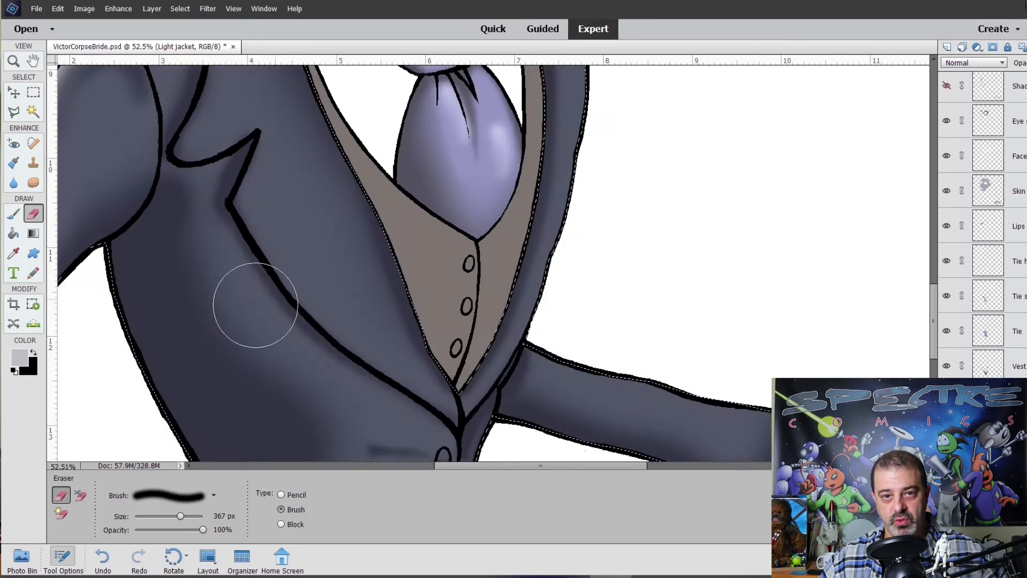
click(13, 214)
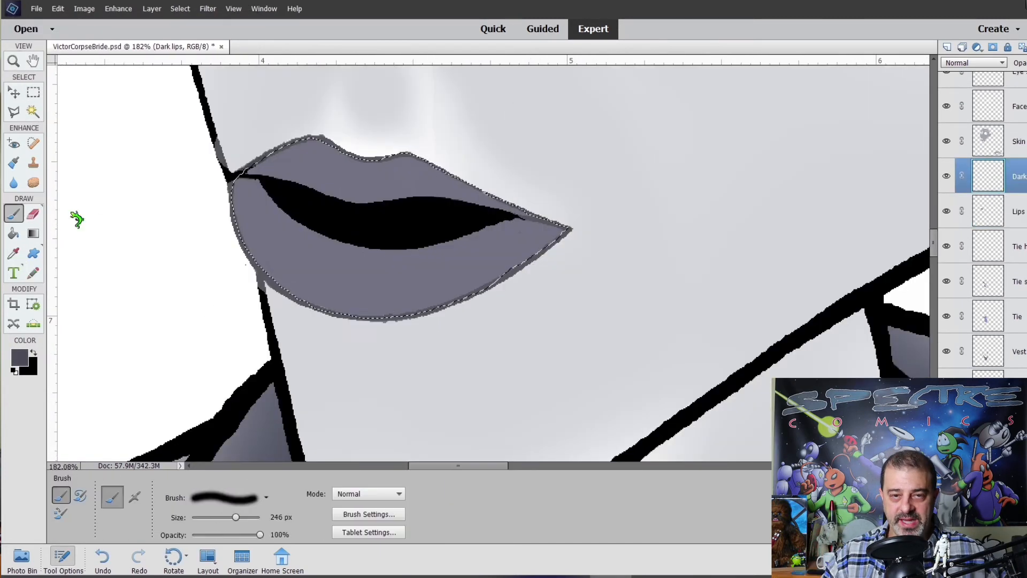
Darken Victor's lips on a Dark lips layer, dismissing the hidden-layer warning.
click(13, 92)
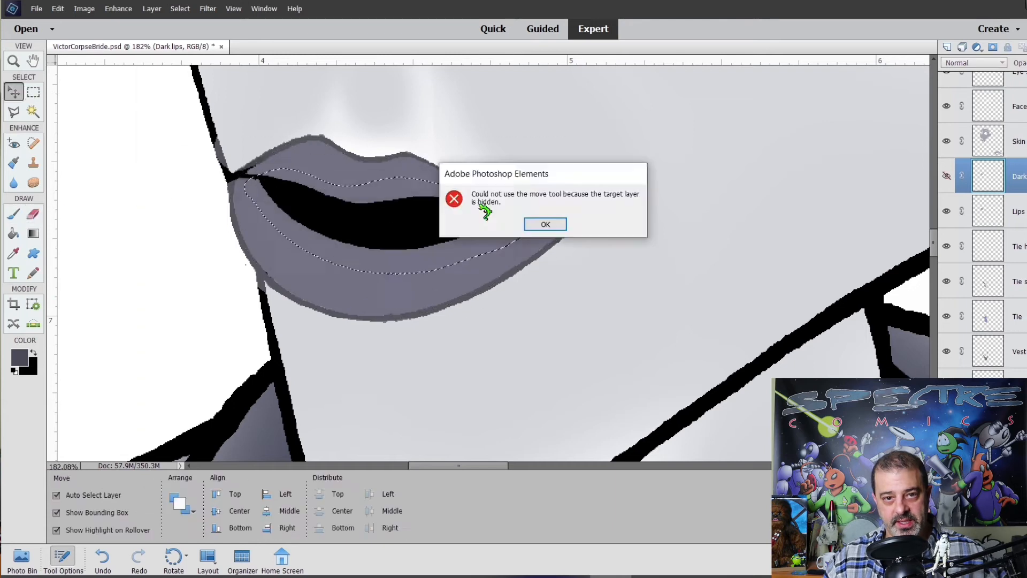
click(545, 224)
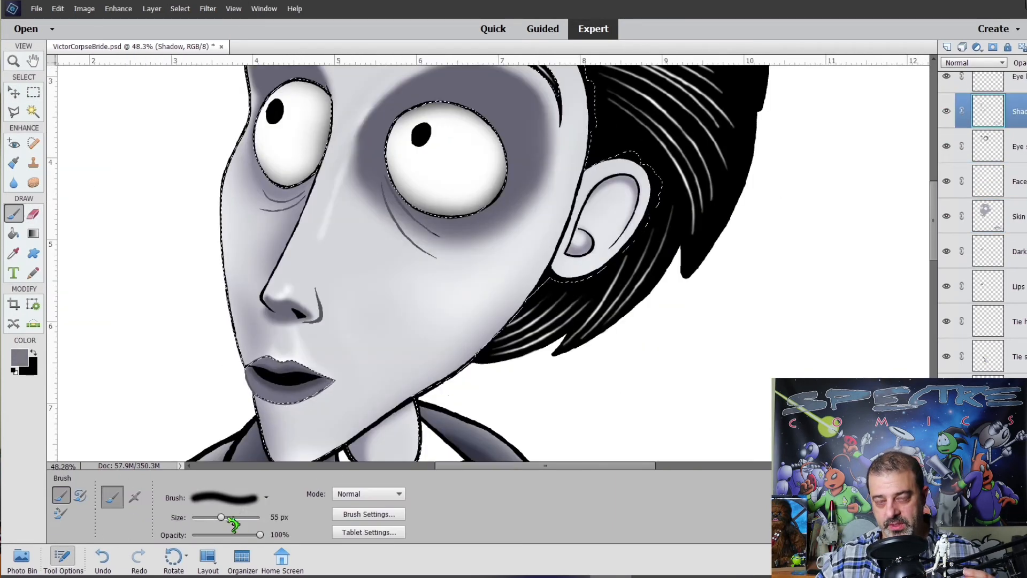
click(14, 61)
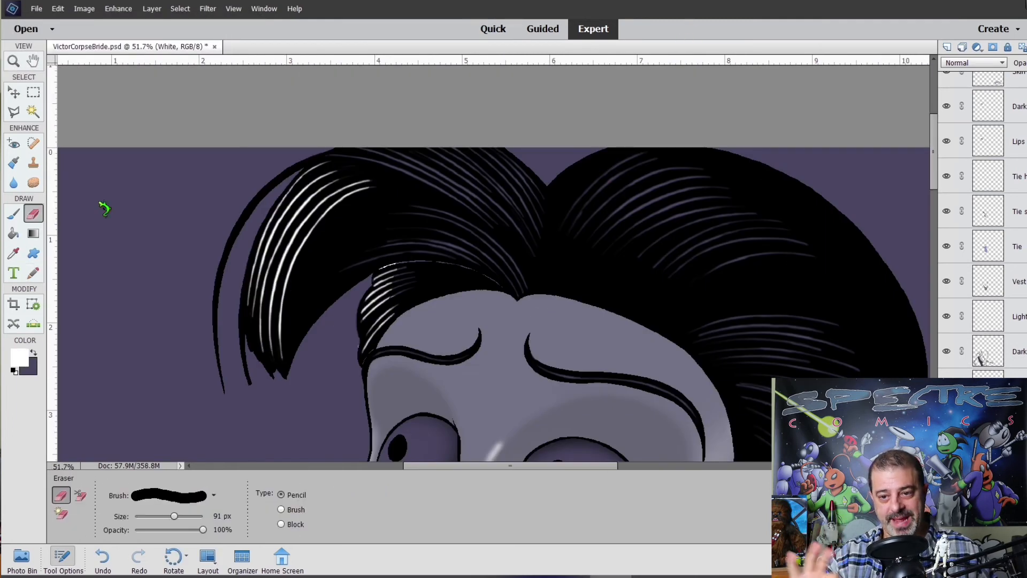
Erase and fill the window cutouts in the black house silhouettes behind Victor.
click(13, 272)
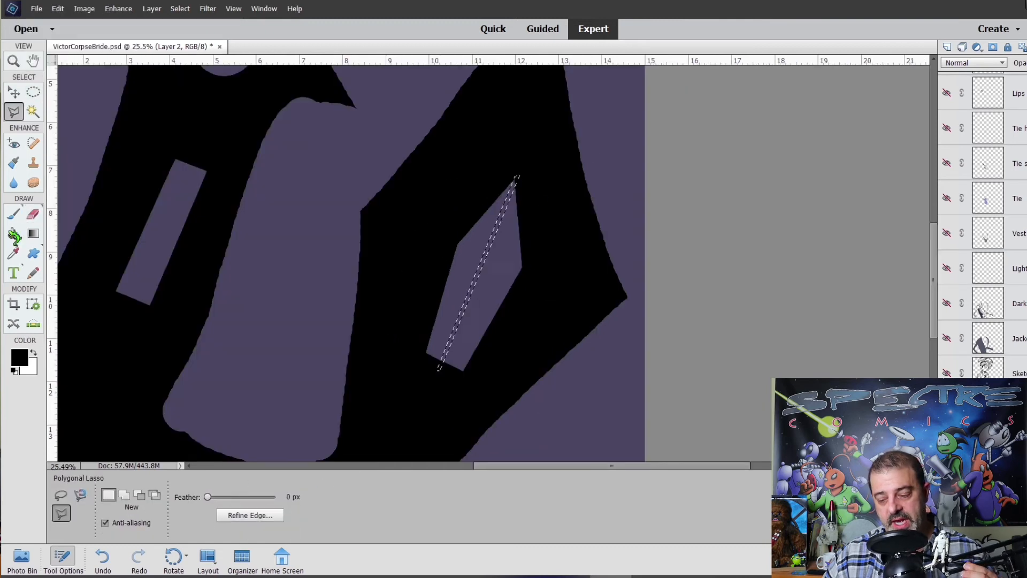
click(13, 234)
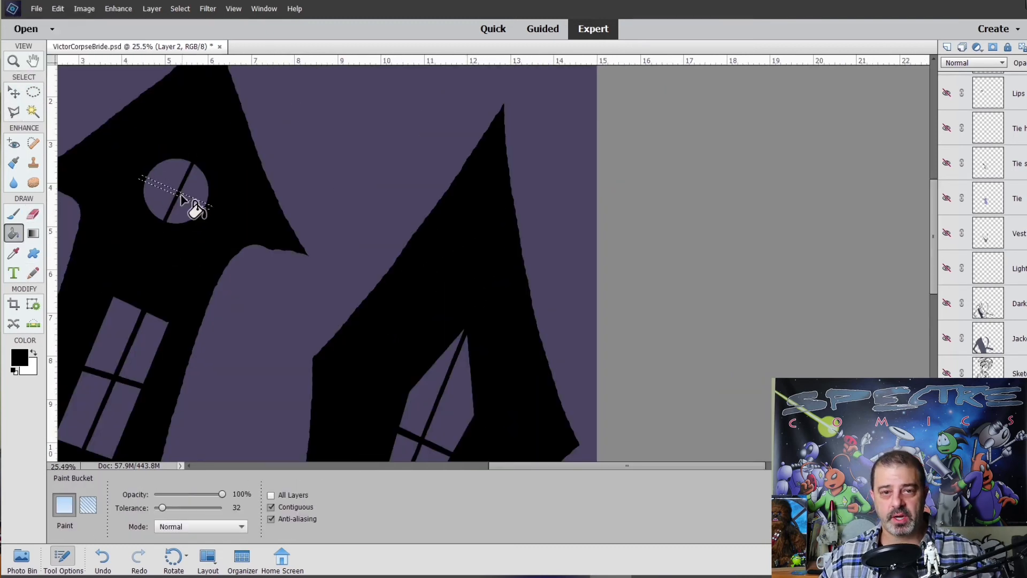
click(13, 61)
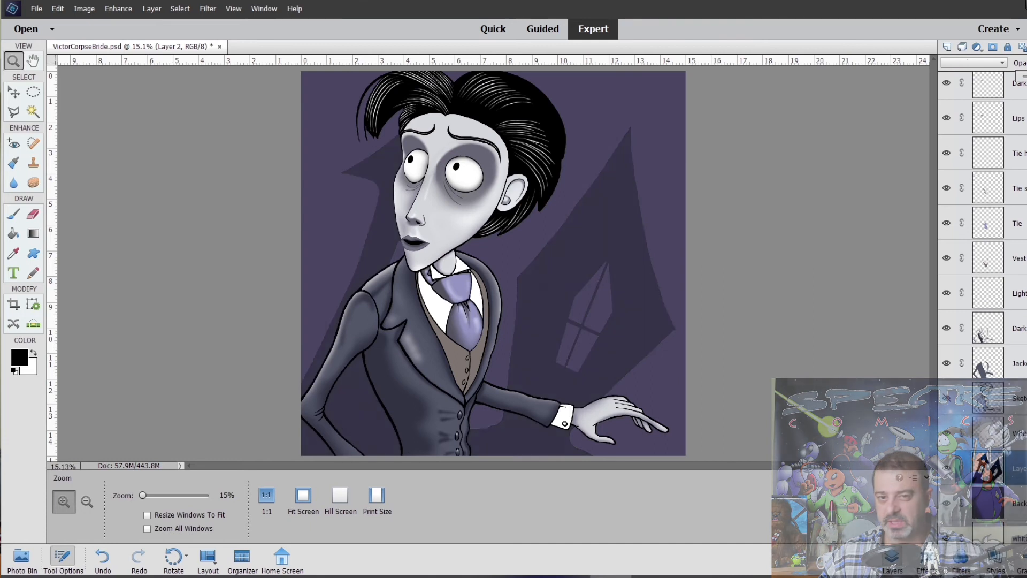